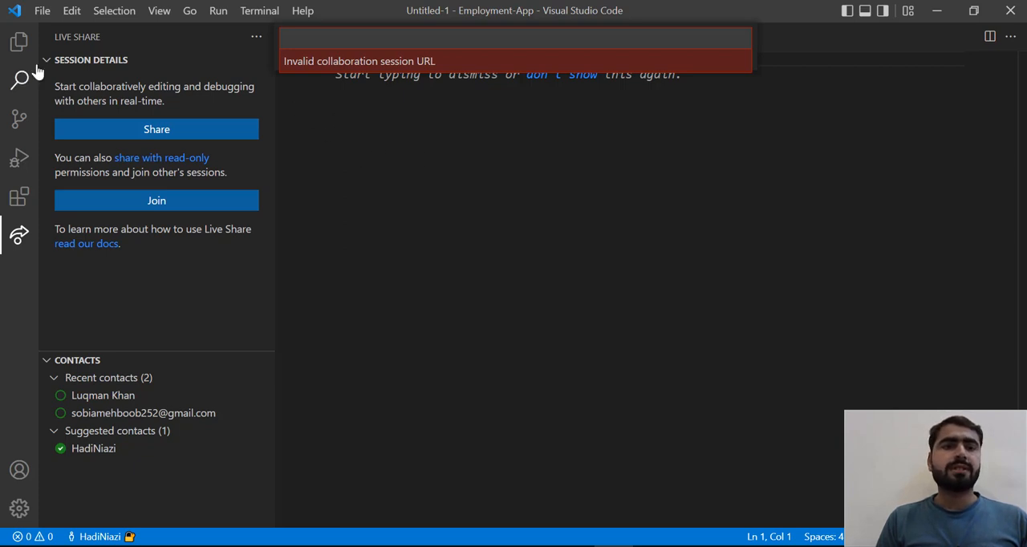
Step: Start adding a folder to the workspace and browse the picker to the Desktop
click(41, 10)
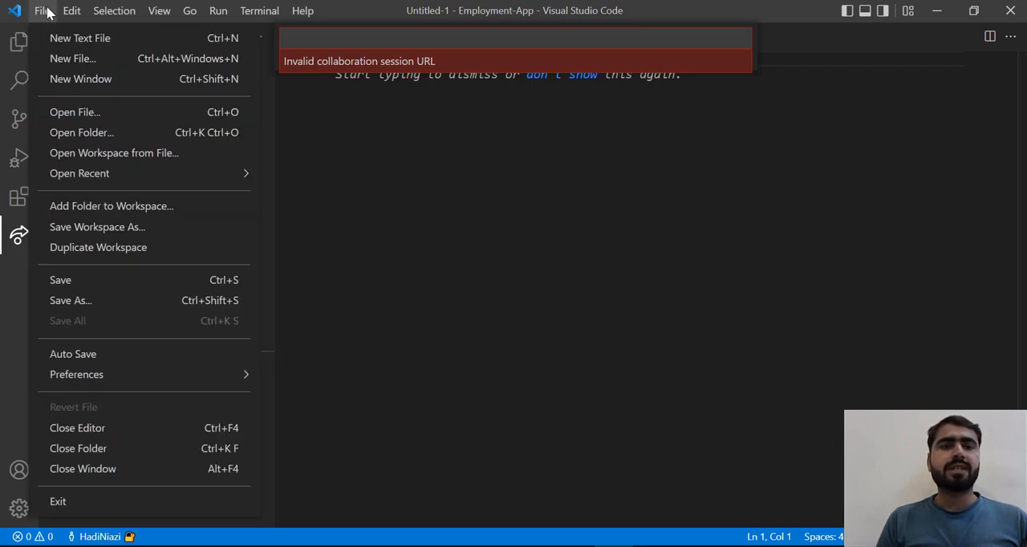
mouse_move(114, 152)
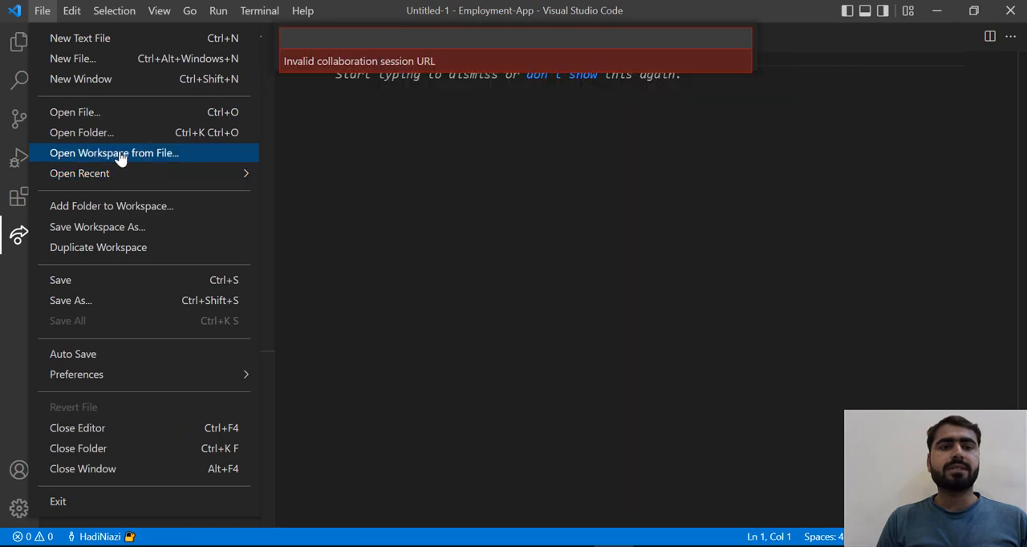
mouse_move(122, 163)
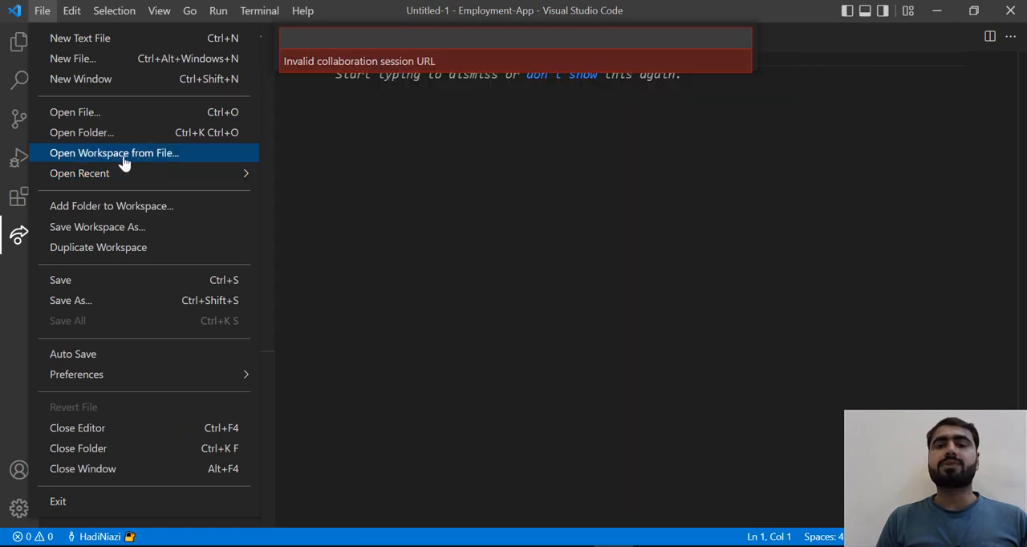
click(80, 173)
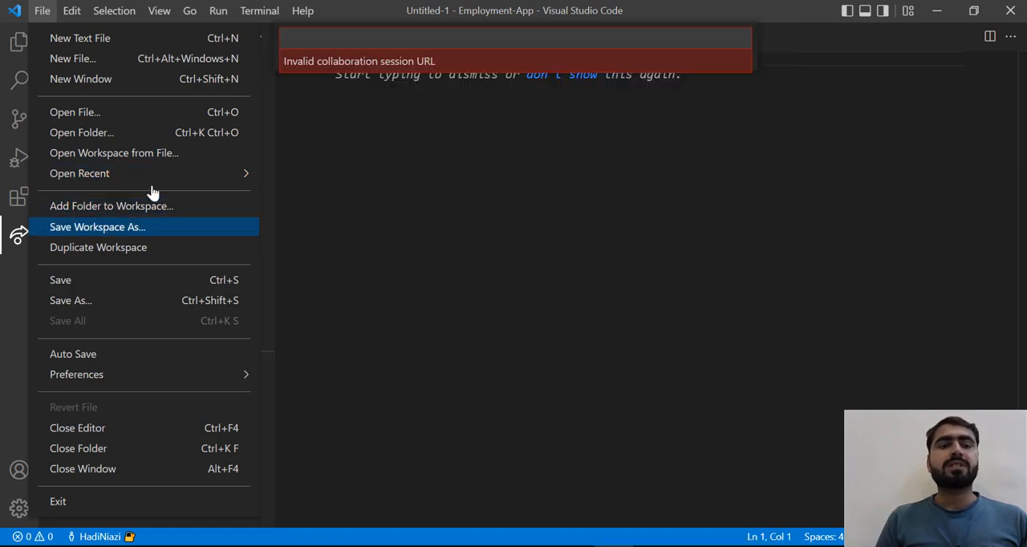
mouse_move(137, 205)
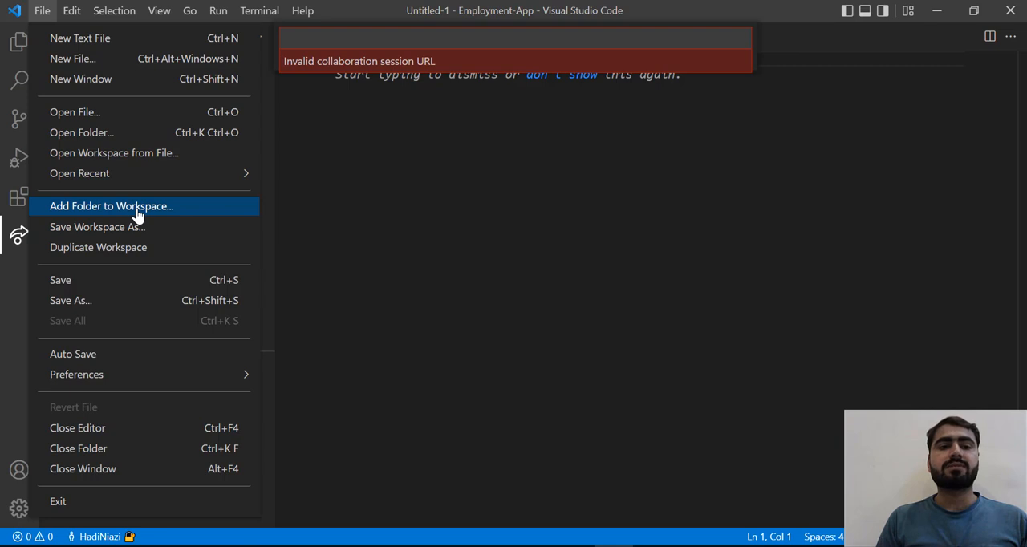
click(19, 234)
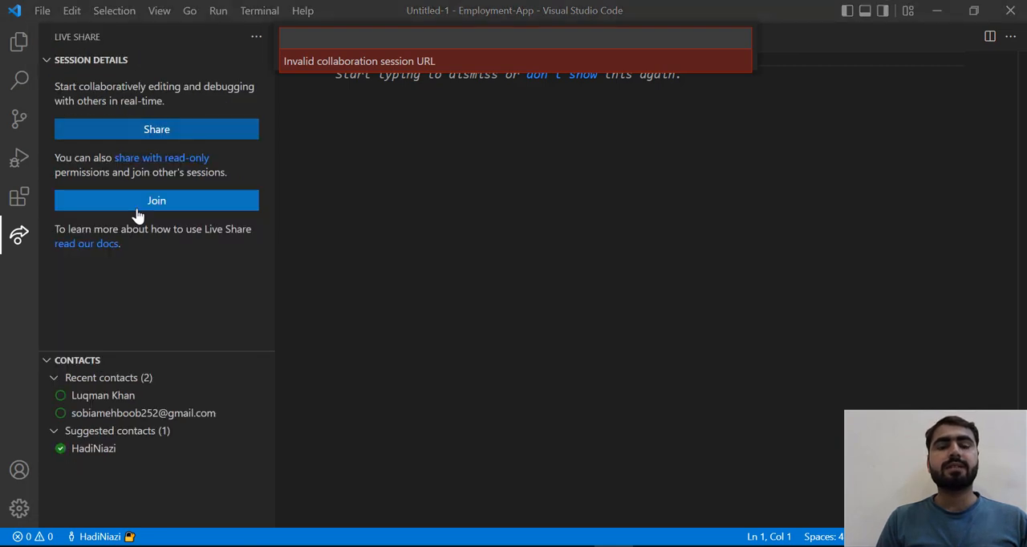
click(157, 201)
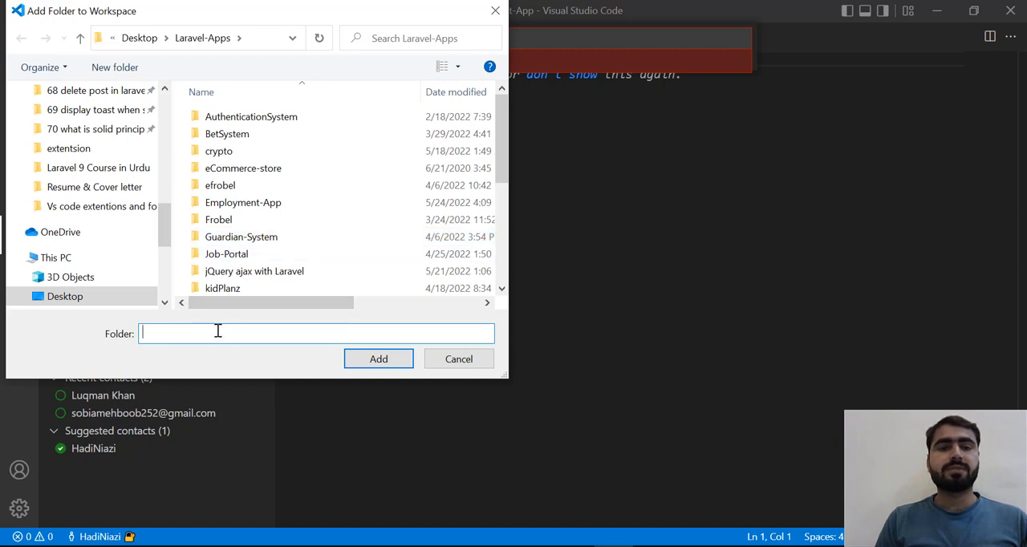
text(CDL)
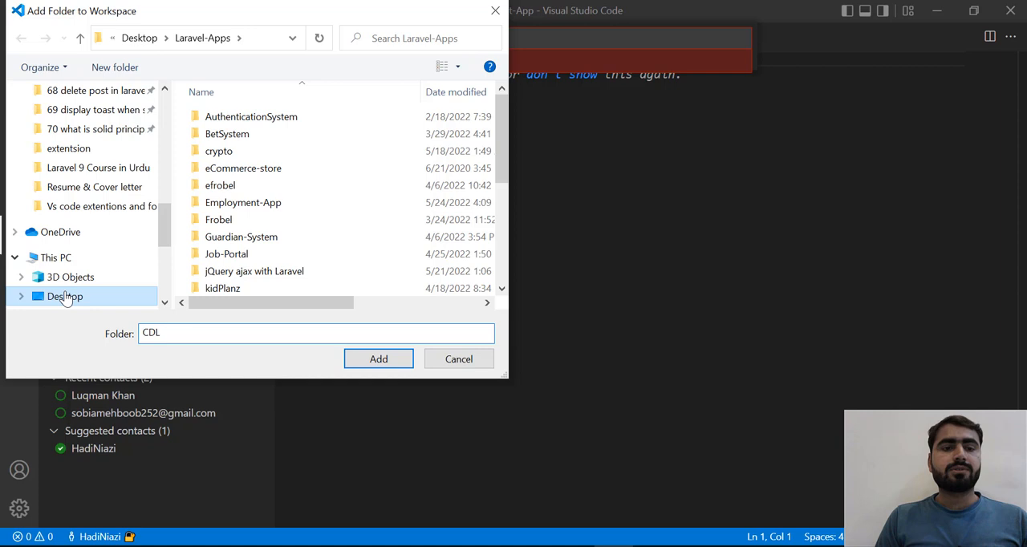
click(65, 295)
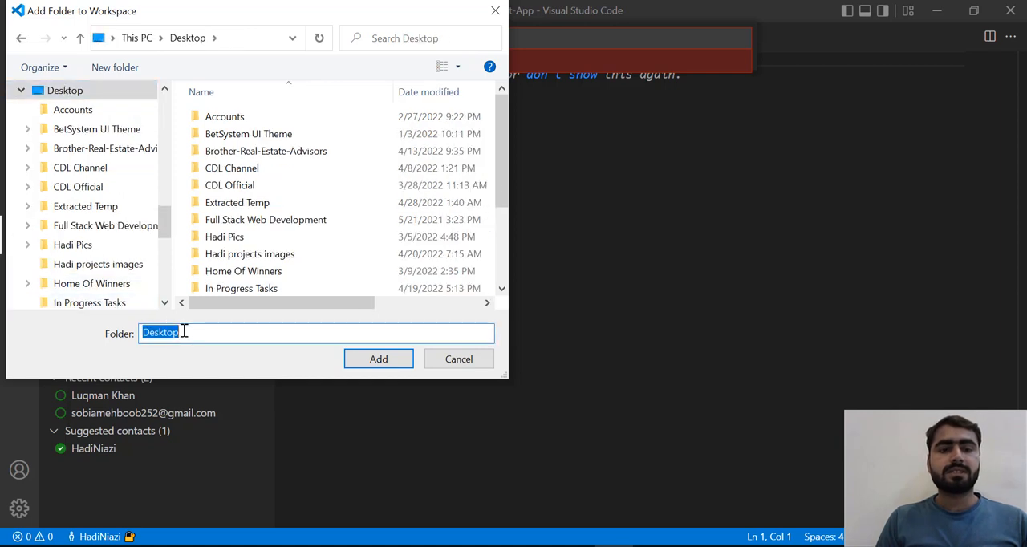
Step: Try adding a 'CDL Workspace' folder twice, failing because the path does not exist
text(CDL)
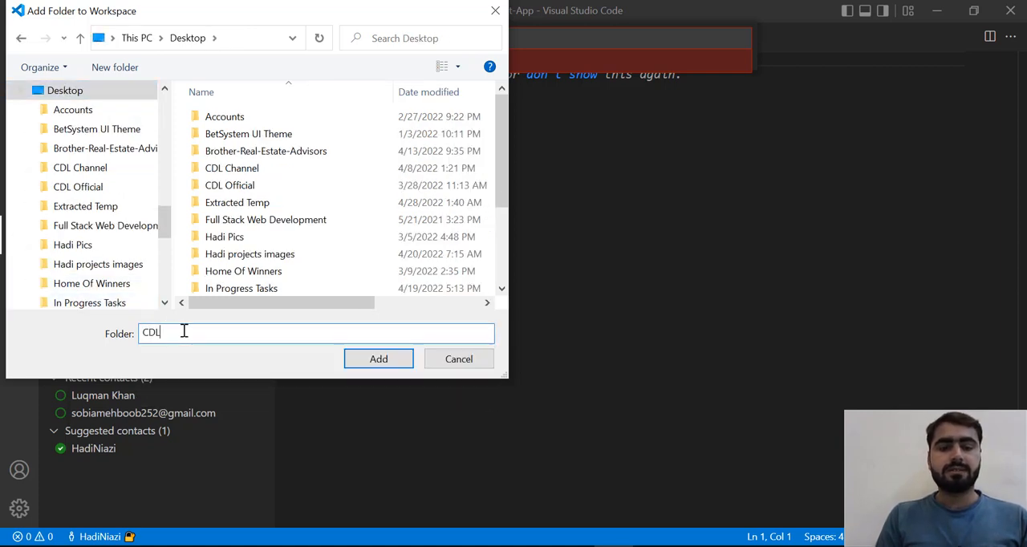
text(WORK)
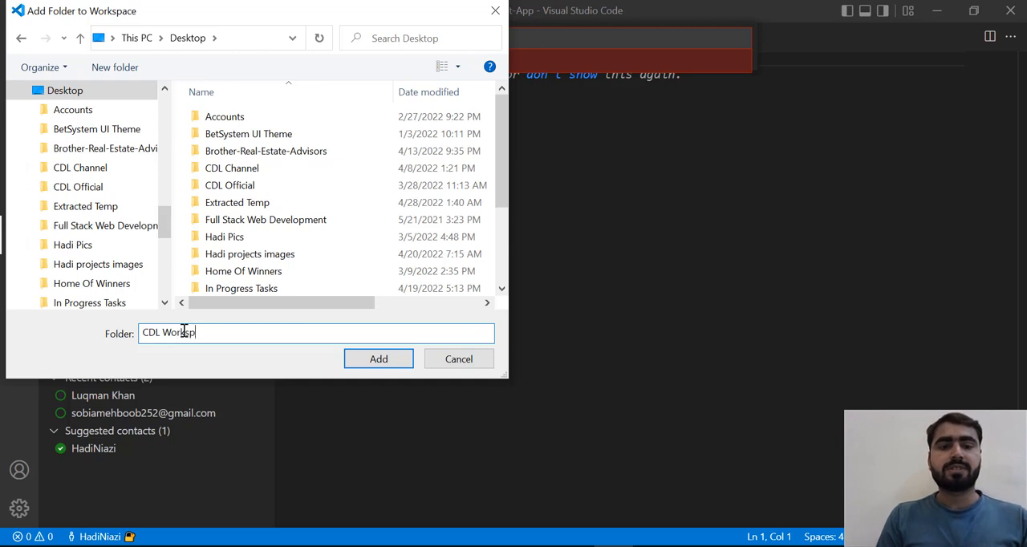
text(ace)
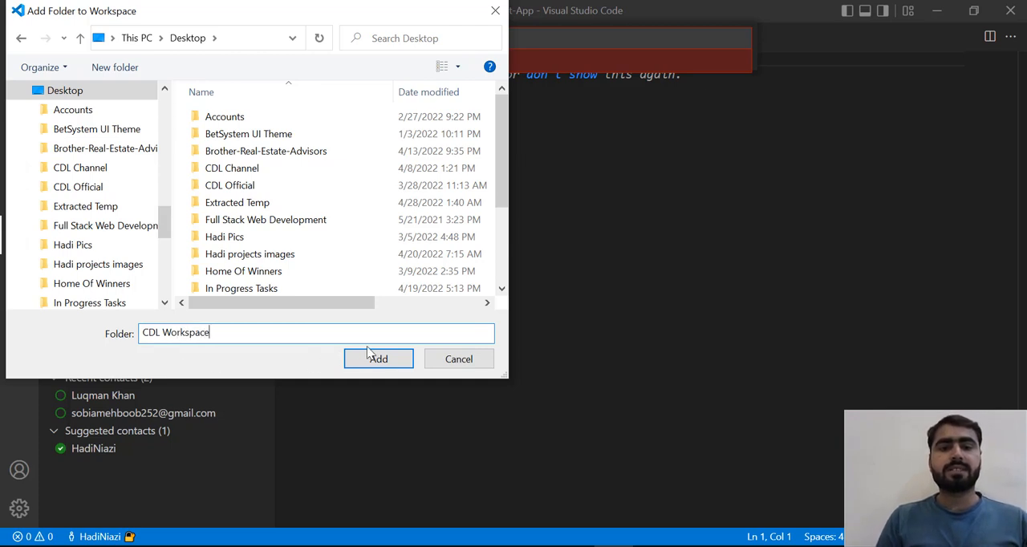
click(378, 359)
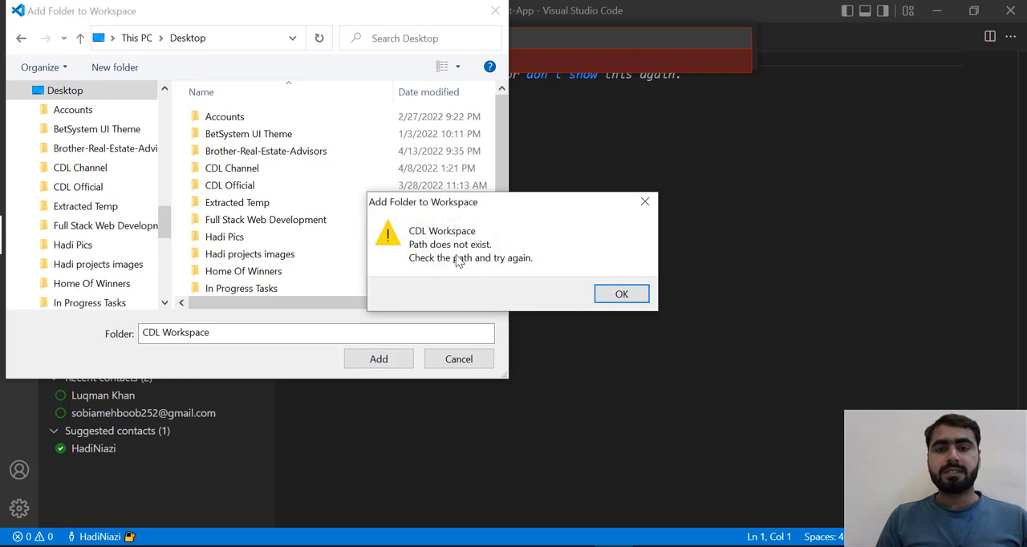
mouse_move(584, 289)
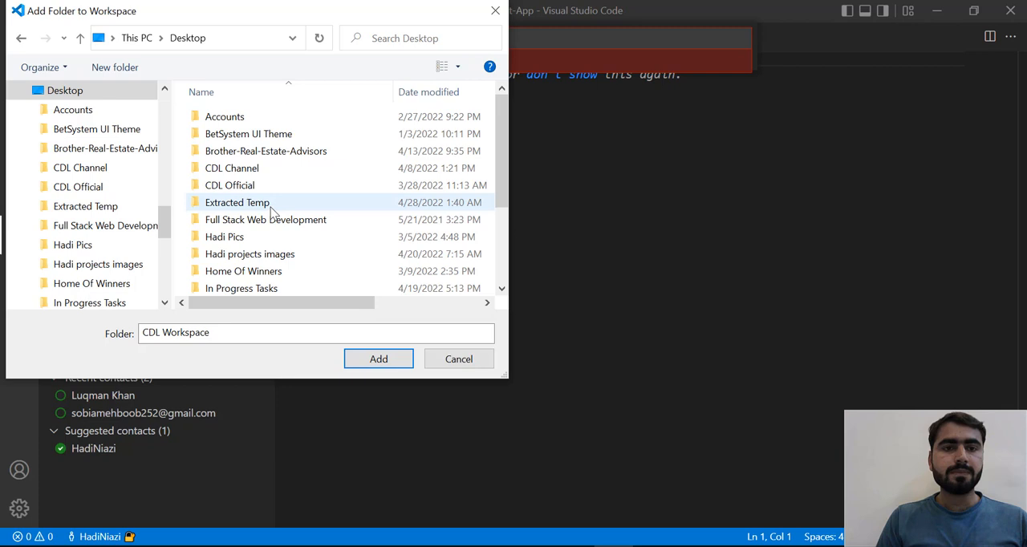
scroll(down, 3)
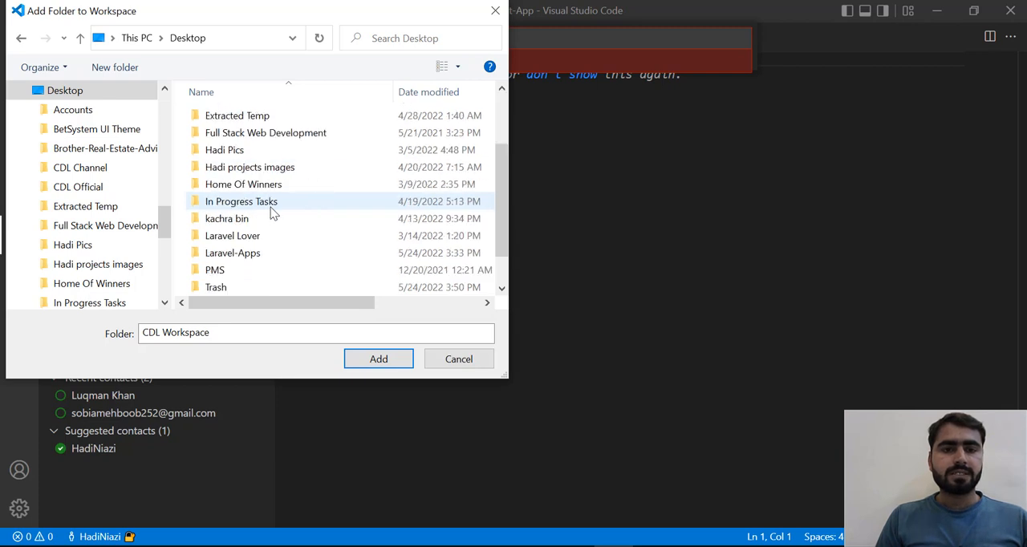
scroll(down, 3)
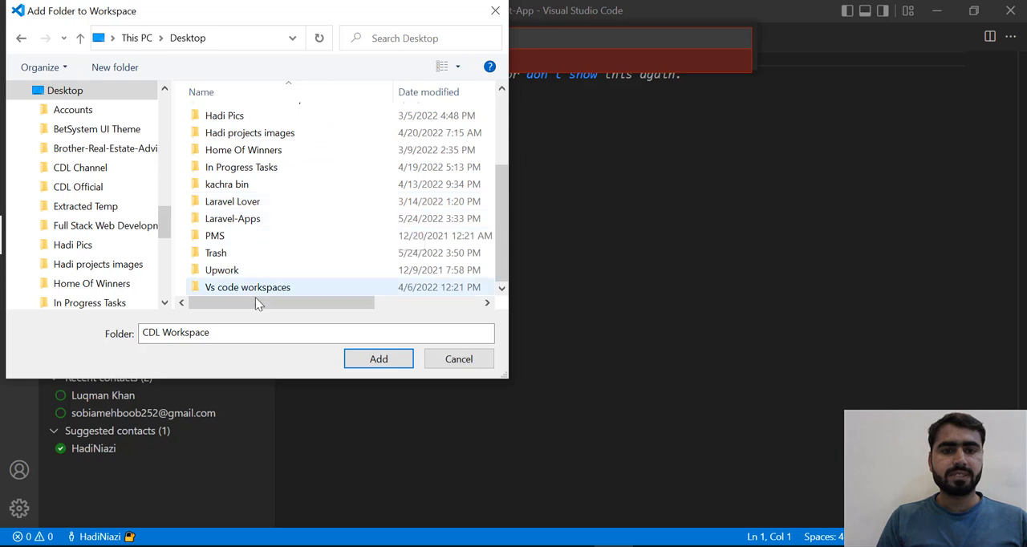
click(379, 360)
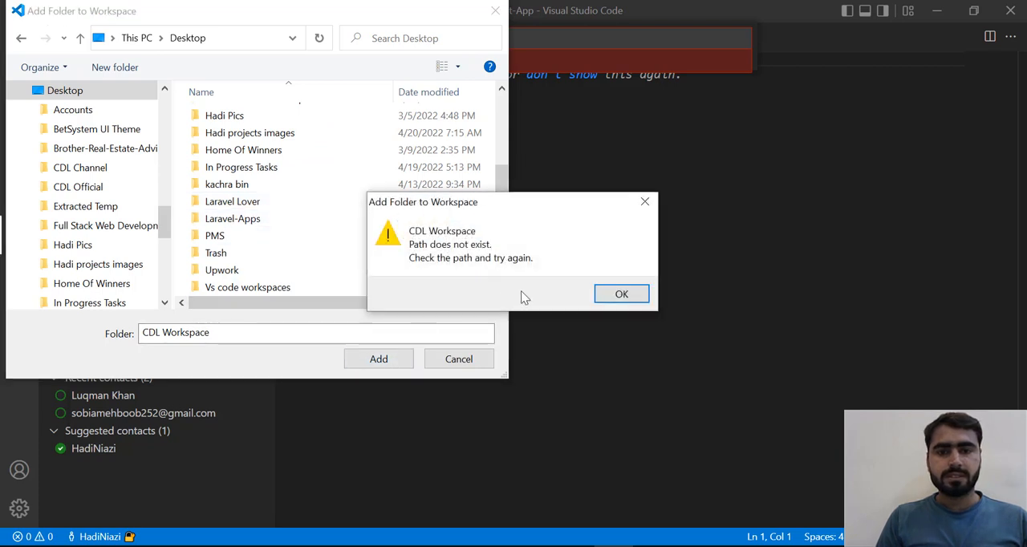
mouse_move(565, 286)
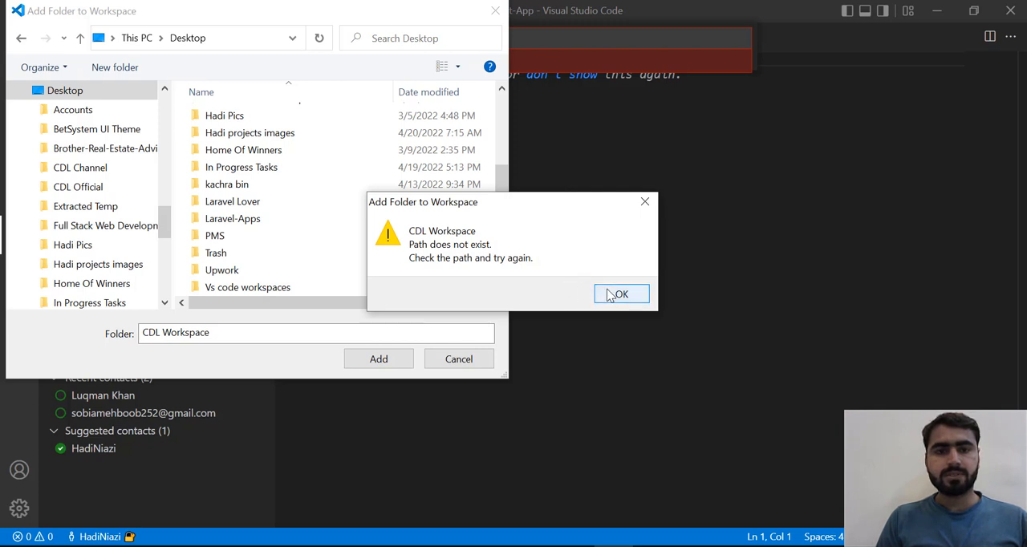
click(620, 294)
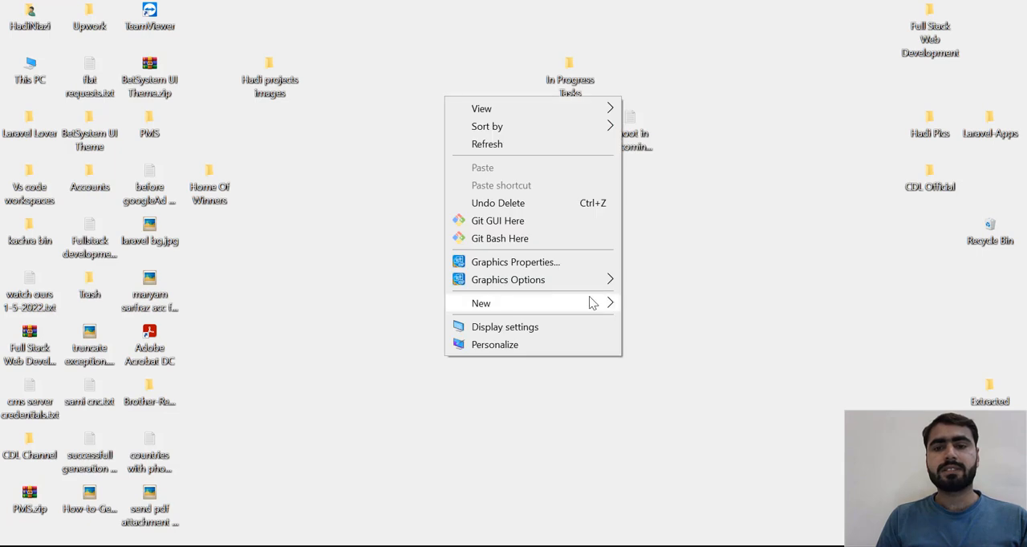
Step: Create a new 'CDL Workspace' folder on the desktop and return to VS Code
click(481, 303)
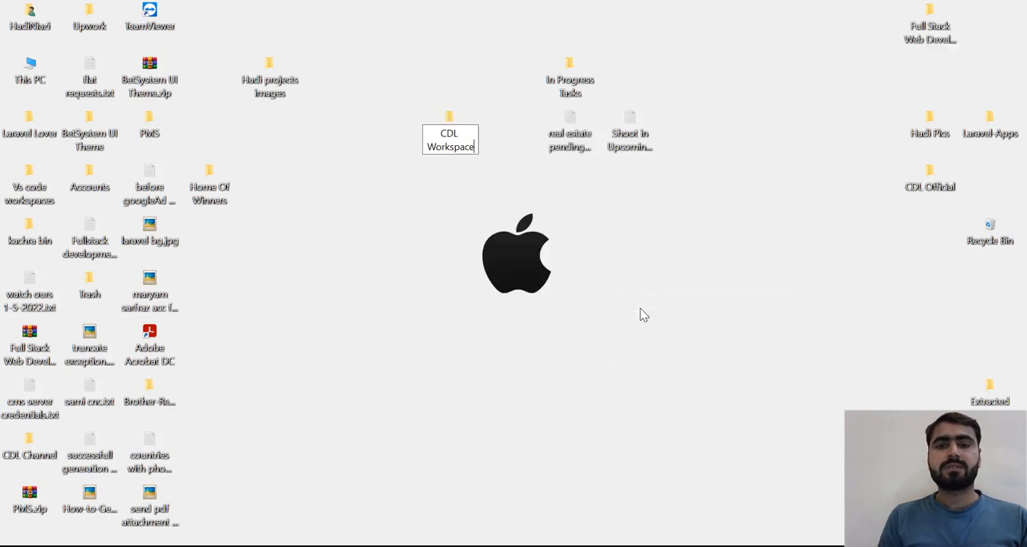
key(alt+tab)
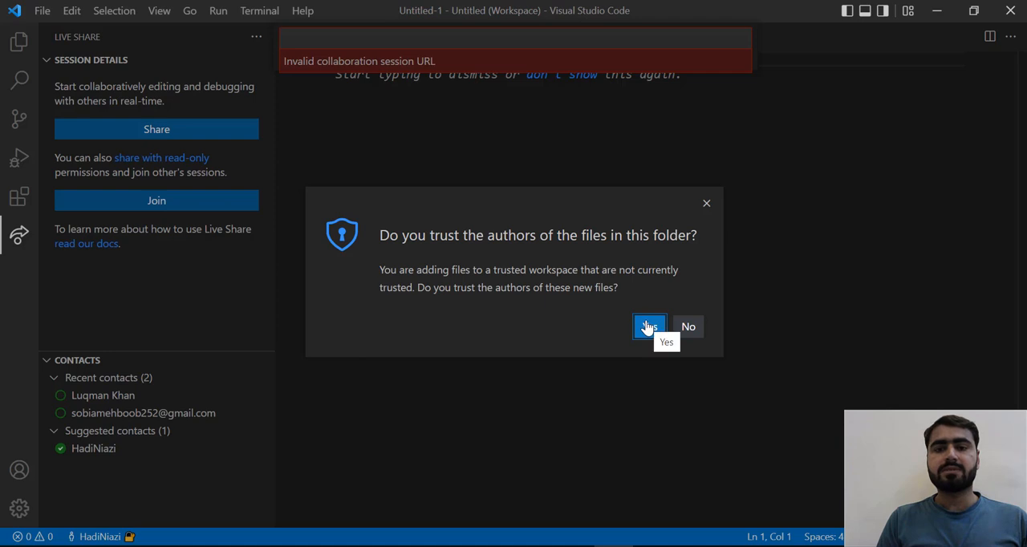
Step: Trust the added folder and collapse Employment-App's file tree in the Explorer
click(648, 327)
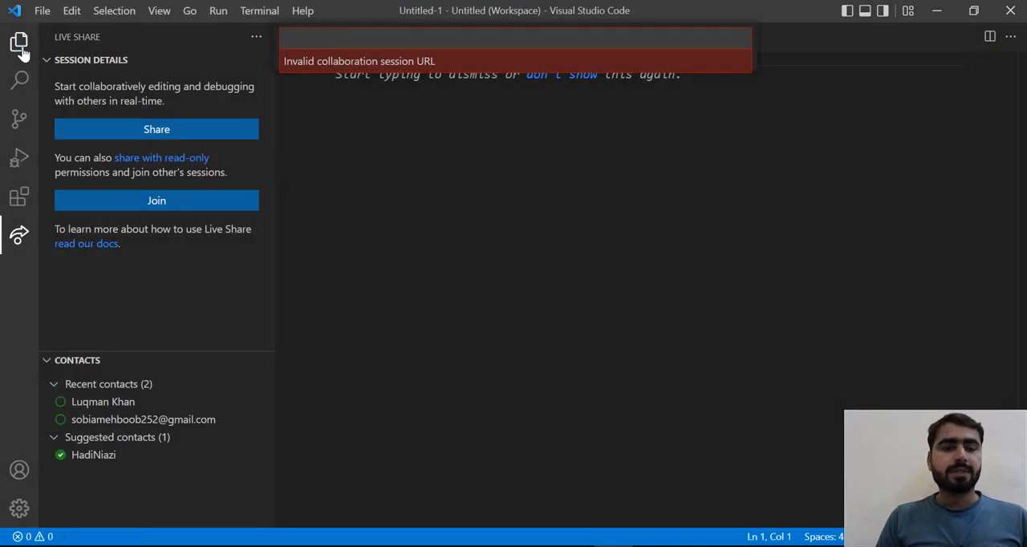
click(19, 45)
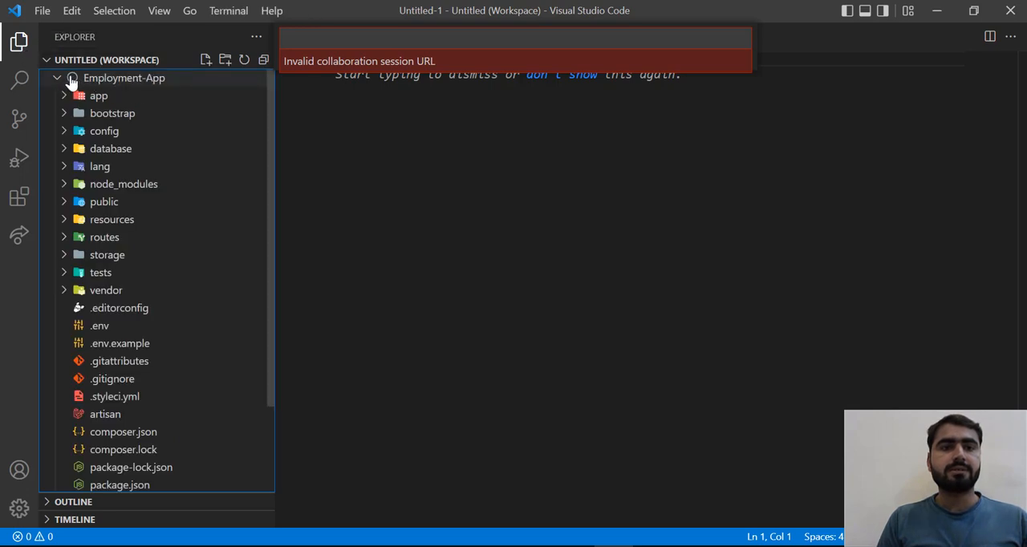
click(56, 77)
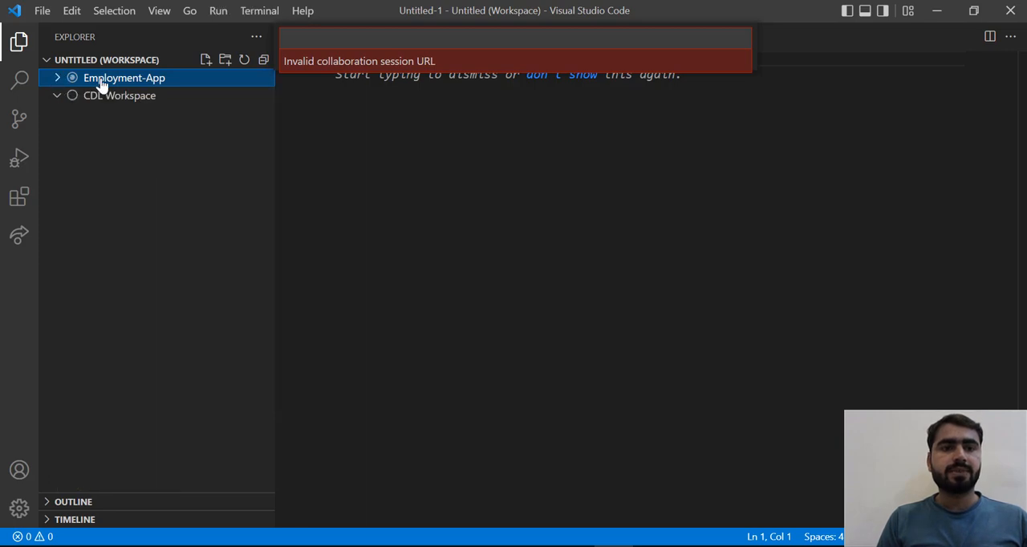
Step: Remove Employment-App from the workspace, leaving only CDL Workspace
right_click(124, 77)
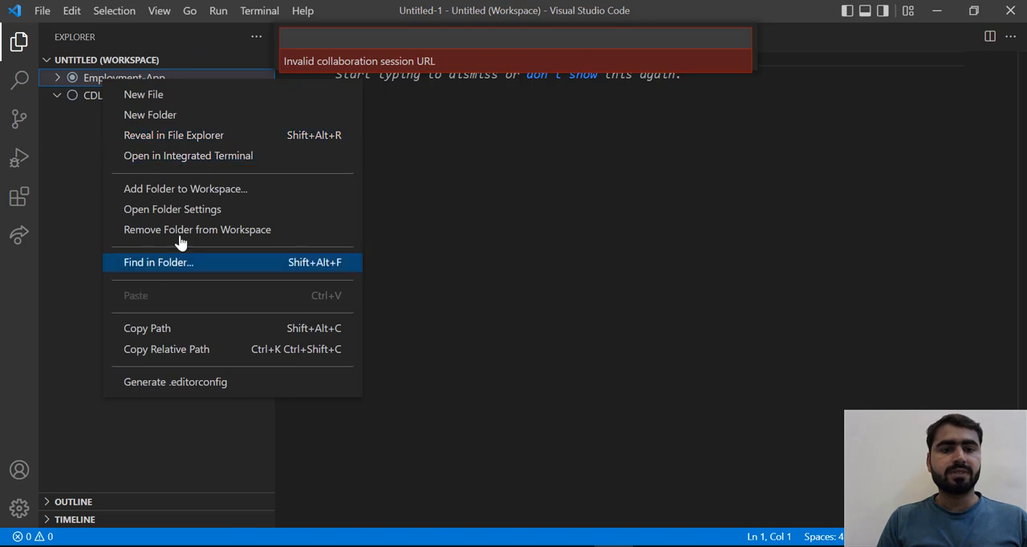
mouse_move(173, 209)
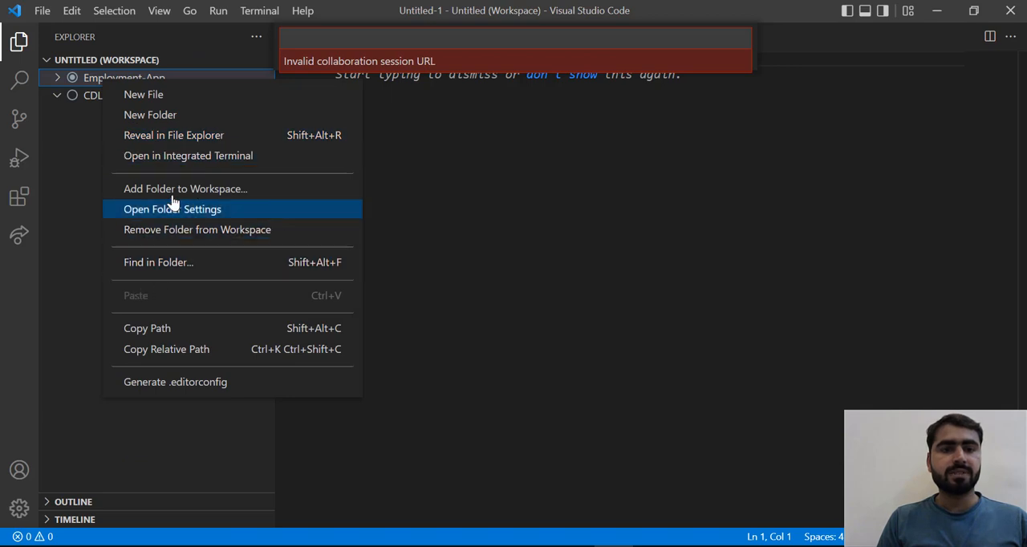
click(154, 235)
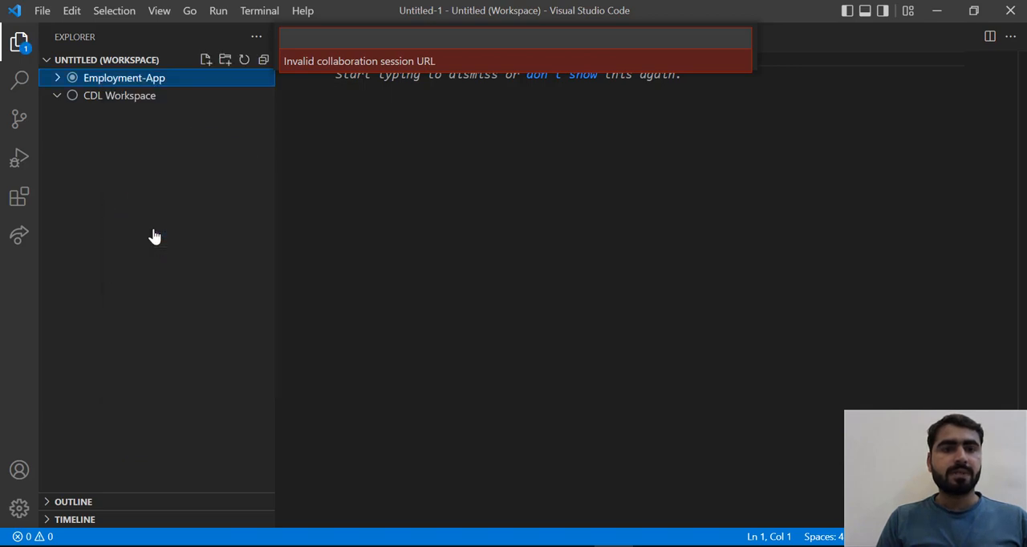
click(119, 79)
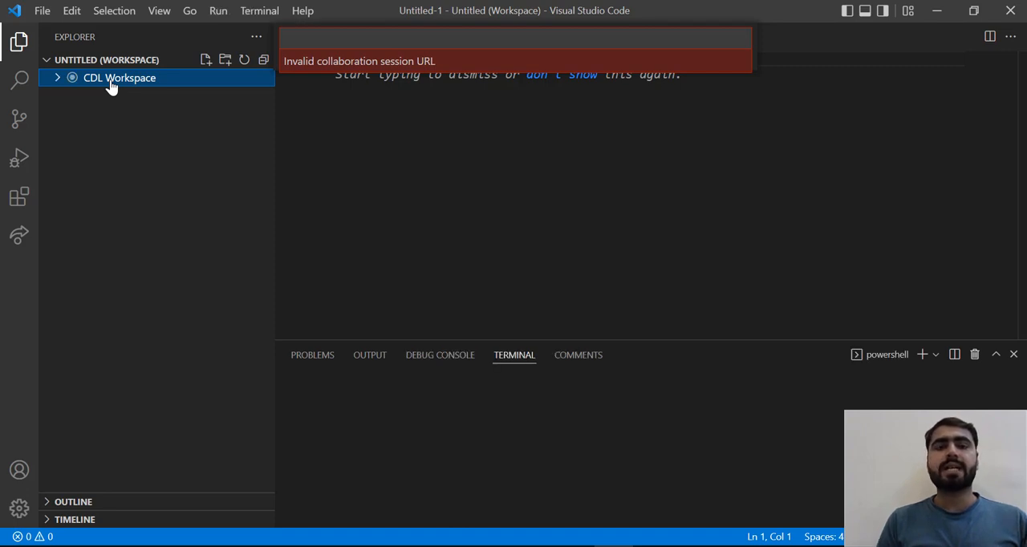
Step: Add Guardian-System from Desktop > Laravel-Apps to the workspace and collapse its tree
right_click(119, 77)
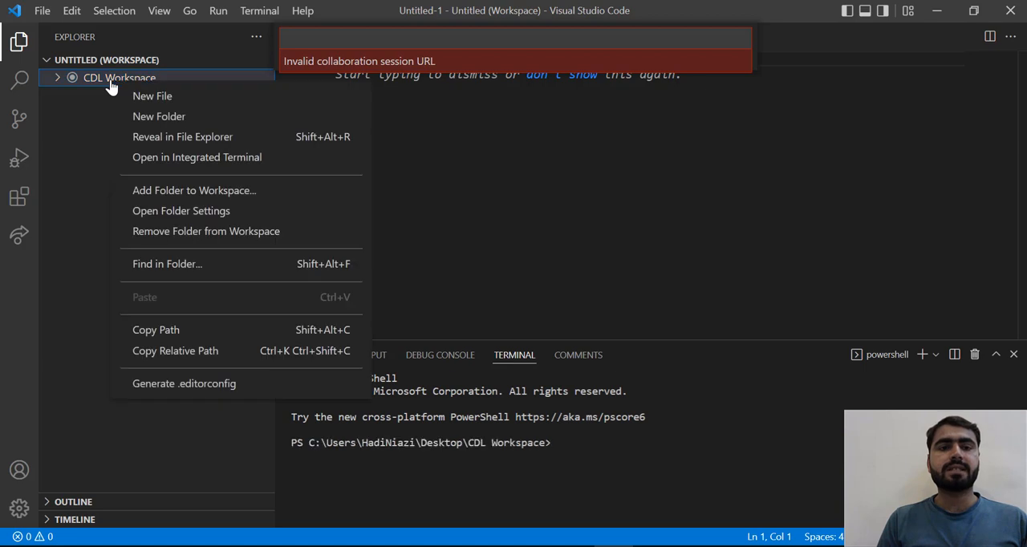
mouse_move(159, 115)
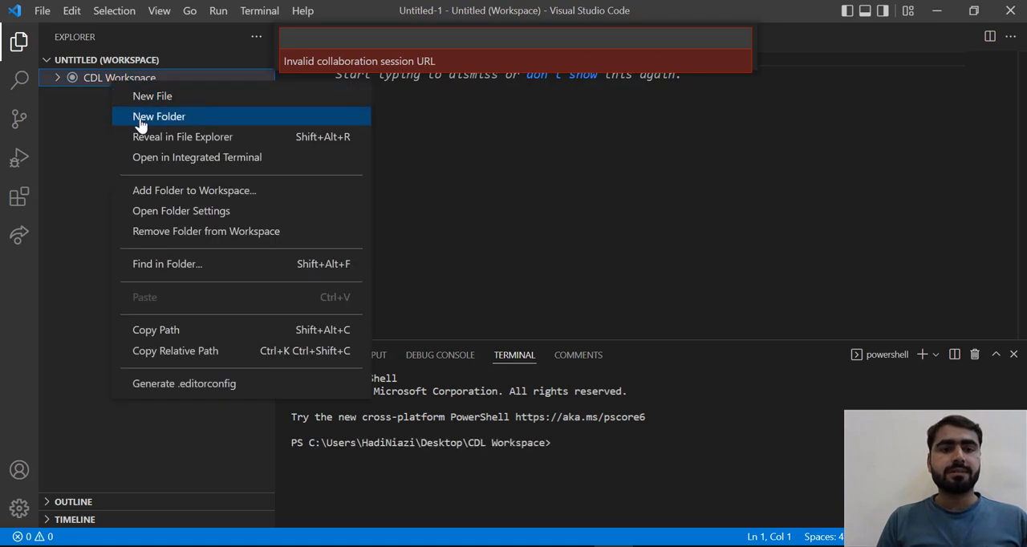
mouse_move(178, 196)
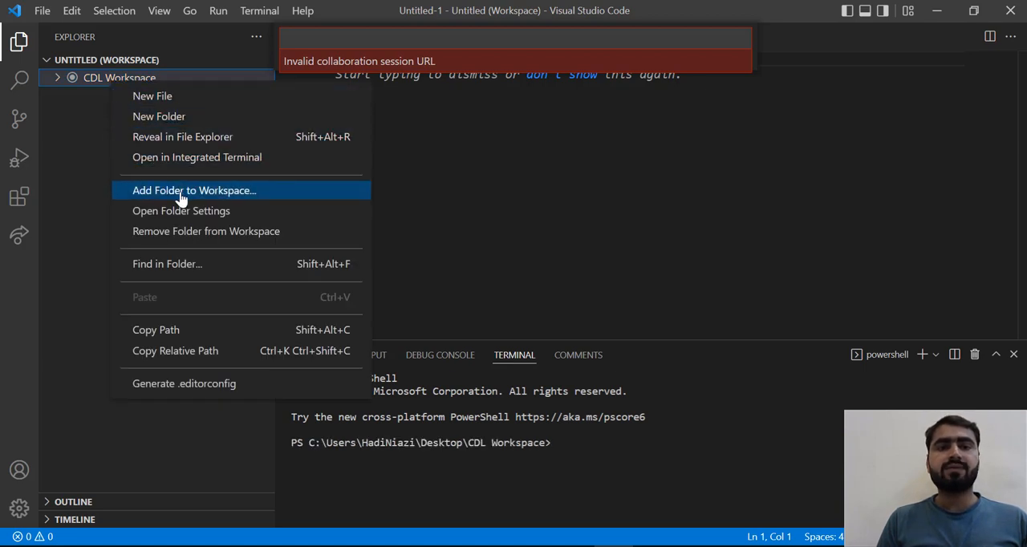
click(194, 191)
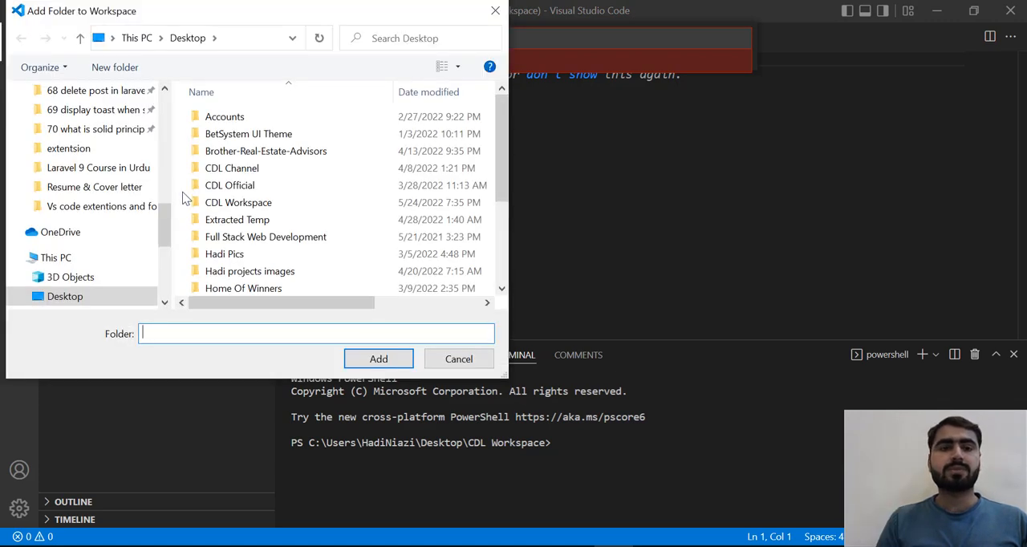
double_click(266, 151)
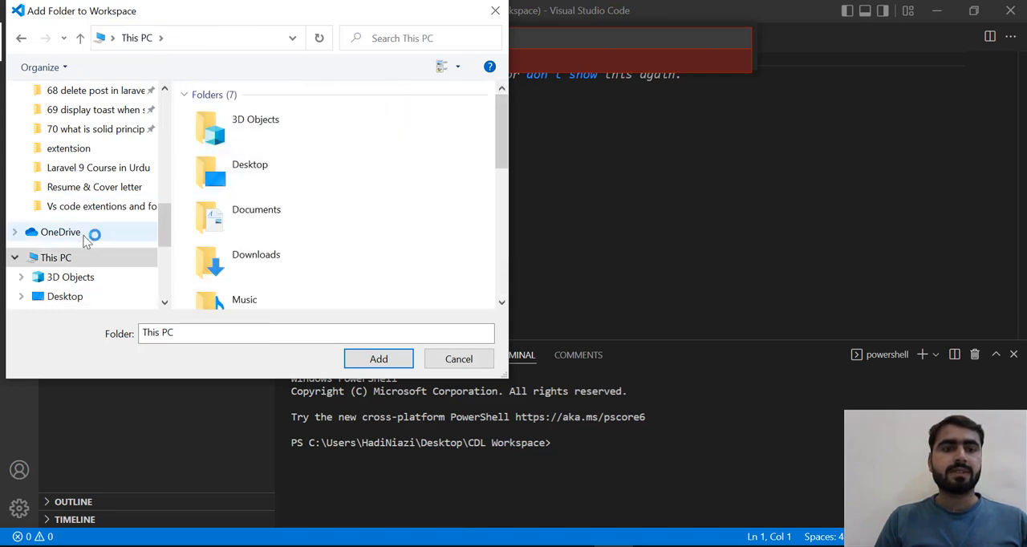
mouse_move(54, 313)
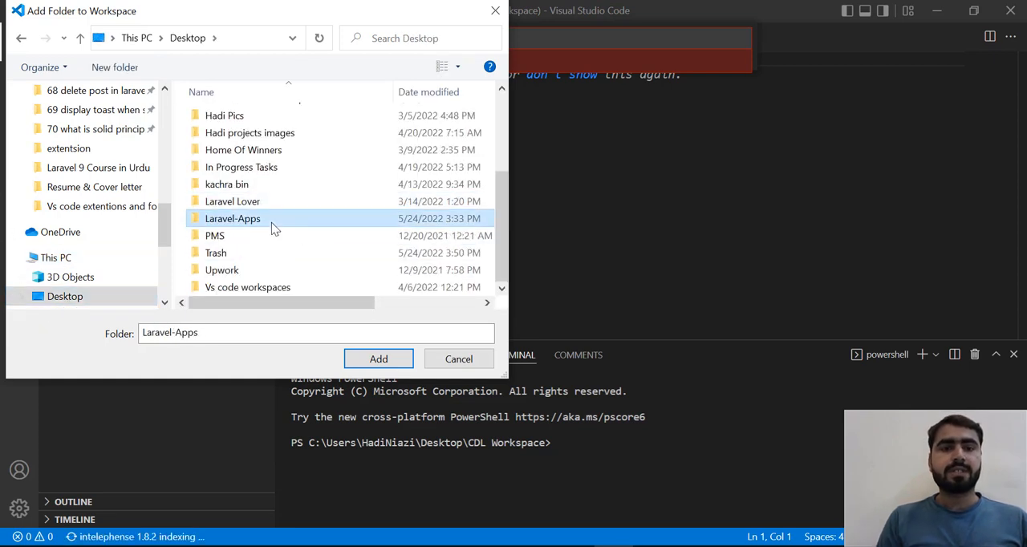
double_click(232, 218)
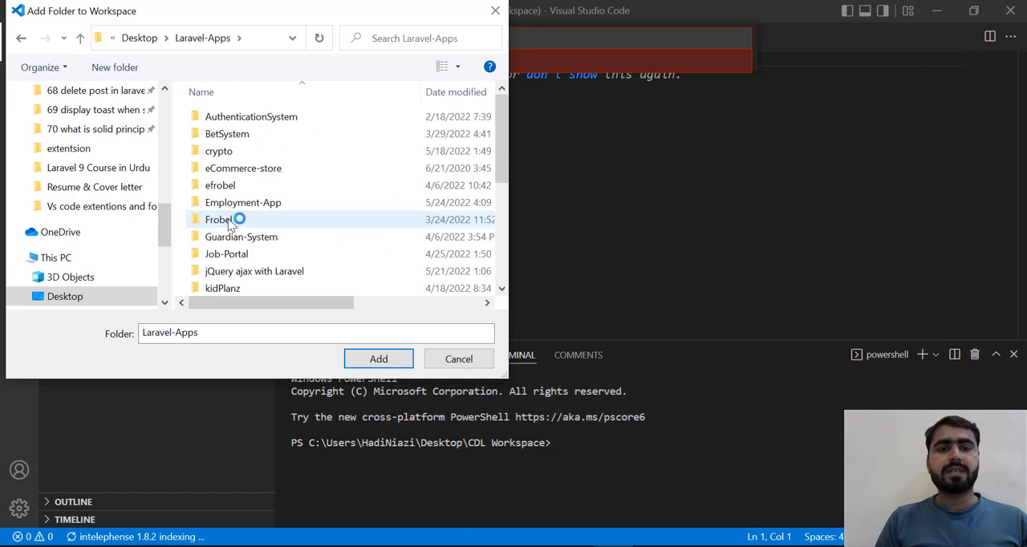
click(244, 202)
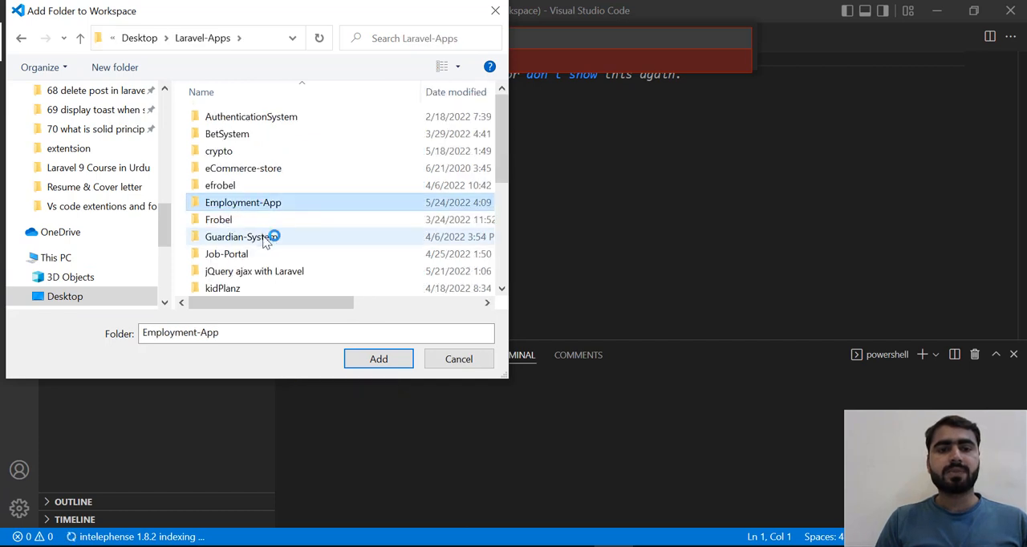
click(240, 236)
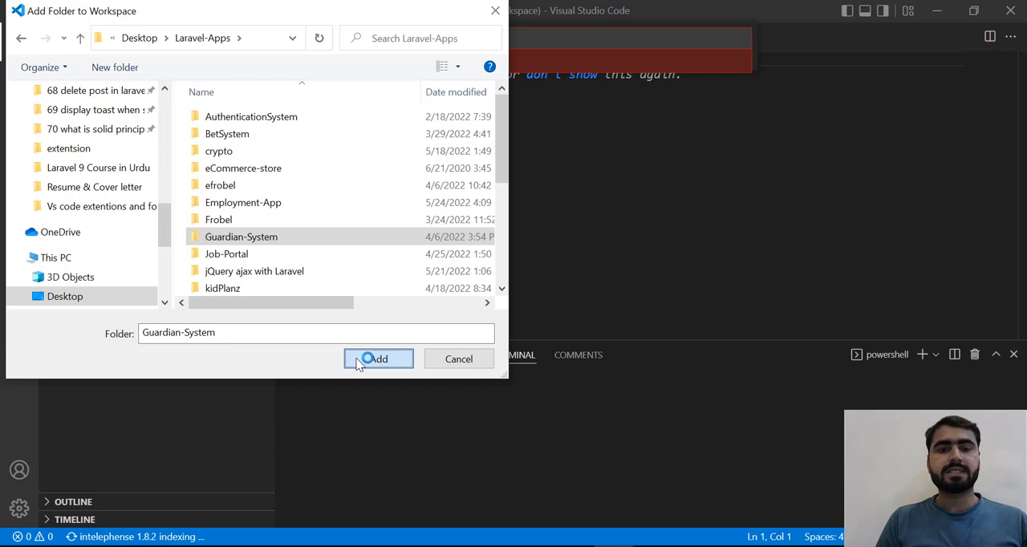
click(379, 359)
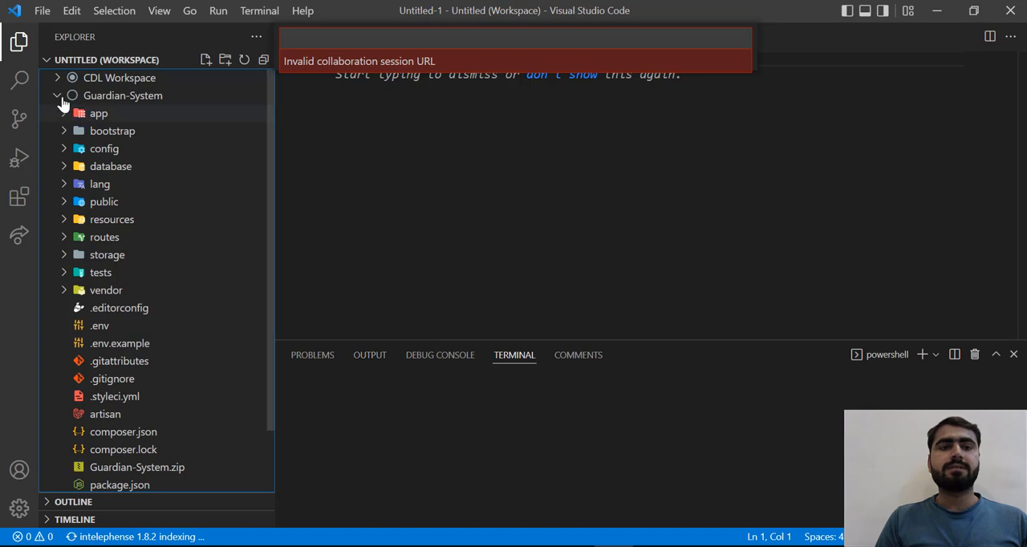
click(122, 94)
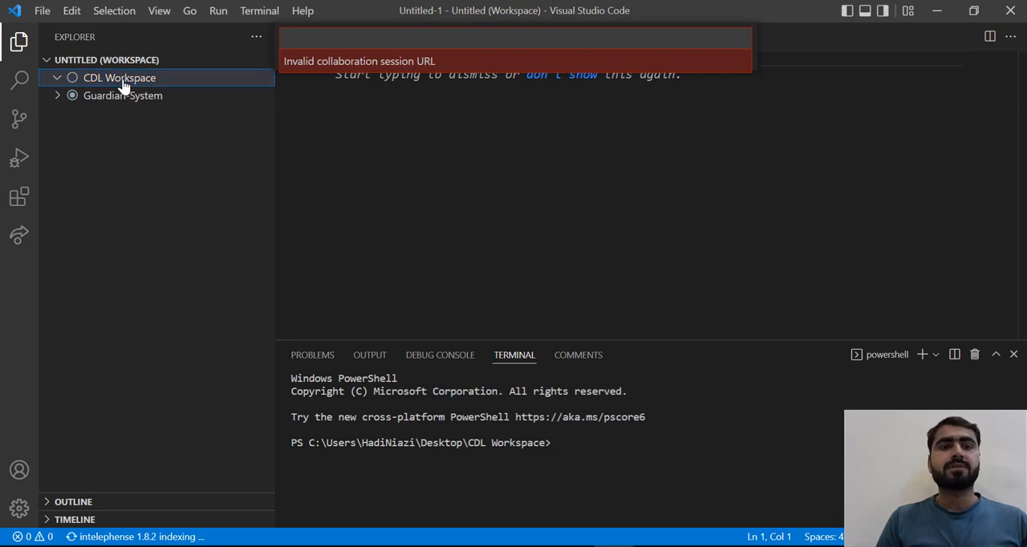
Step: Add Employment-App from Laravel-Apps back as a third workspace folder and collapse it
right_click(119, 77)
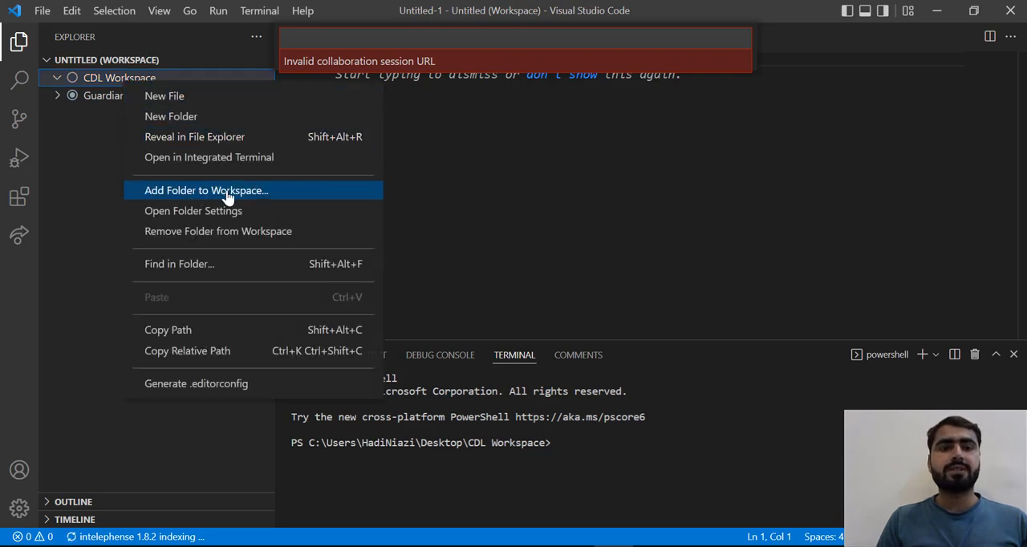
click(205, 191)
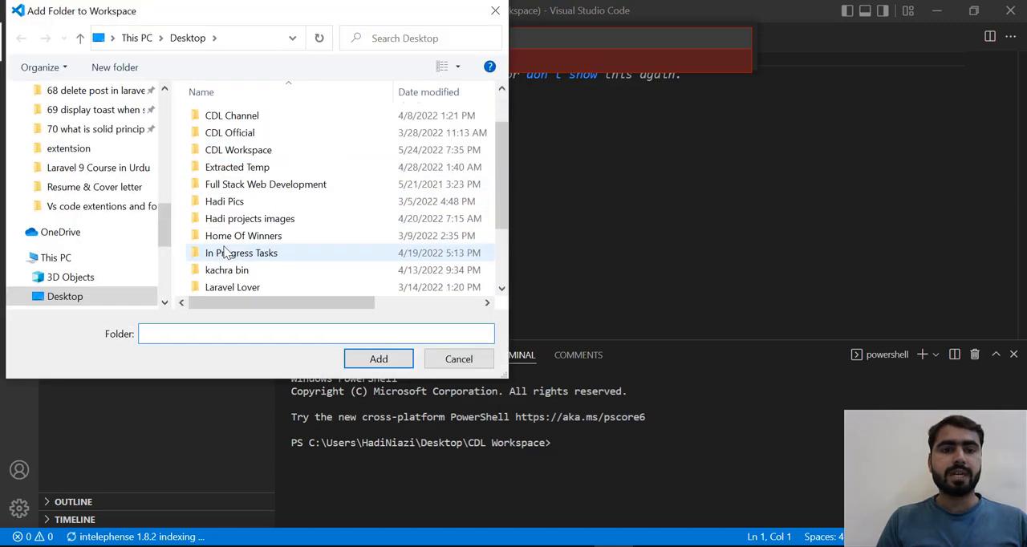
click(231, 287)
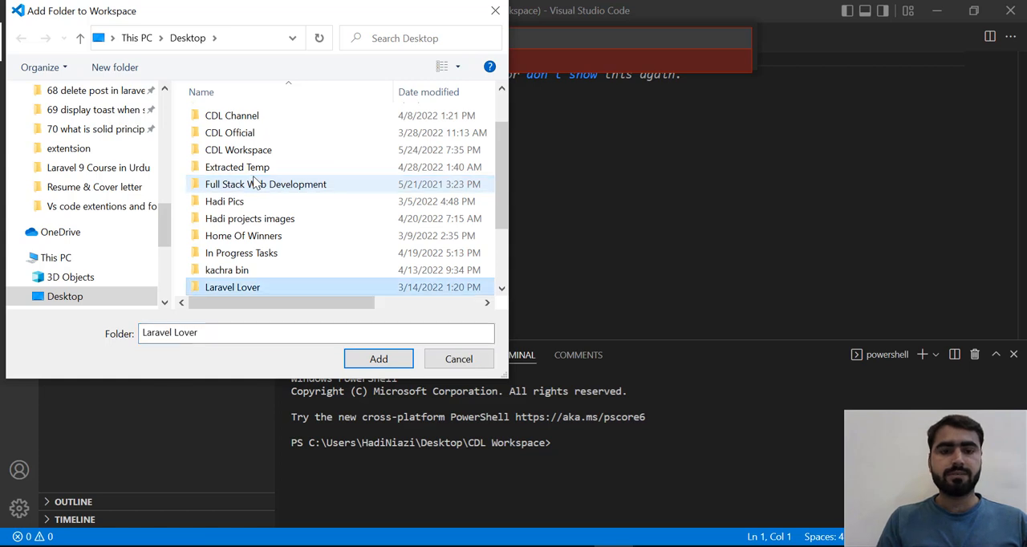
click(233, 285)
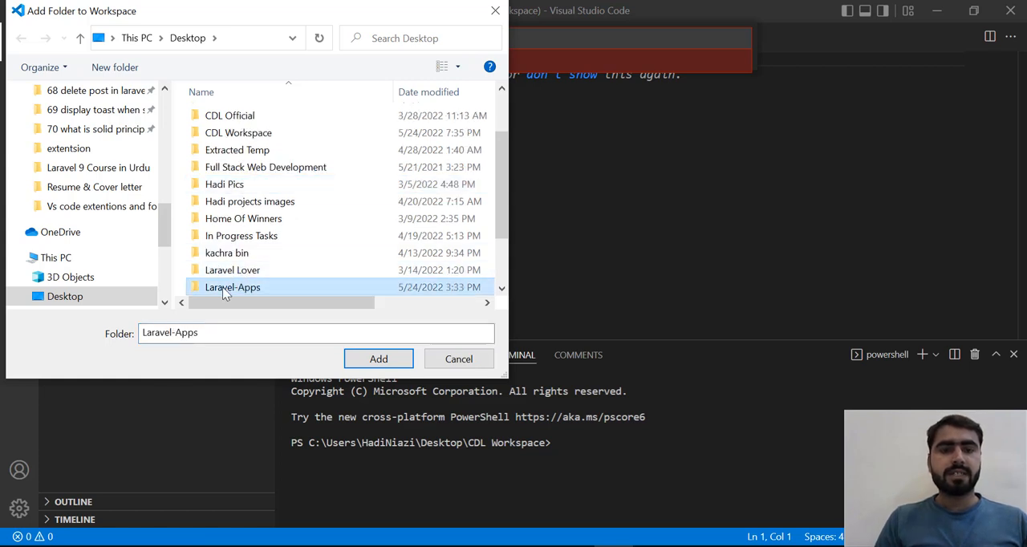
double_click(232, 287)
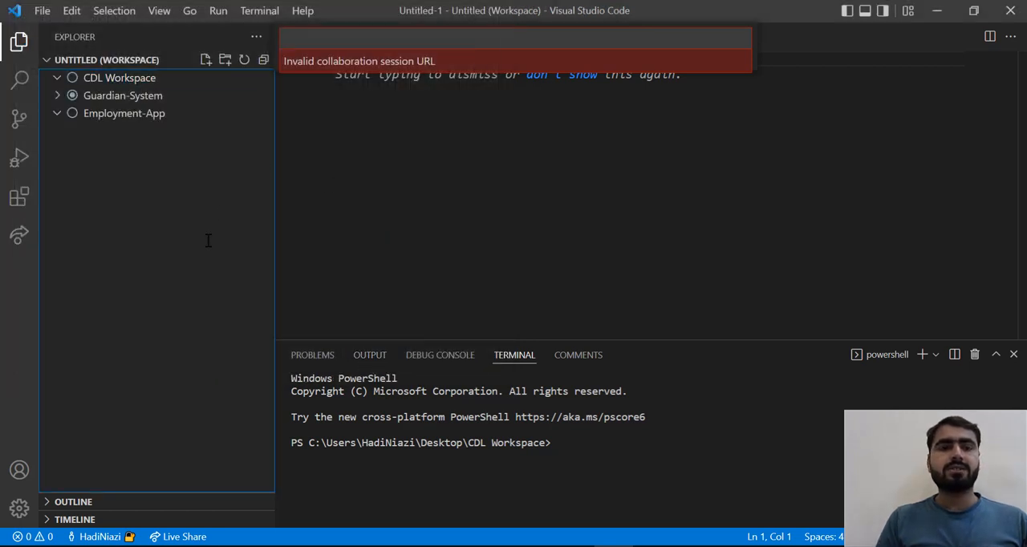
click(123, 112)
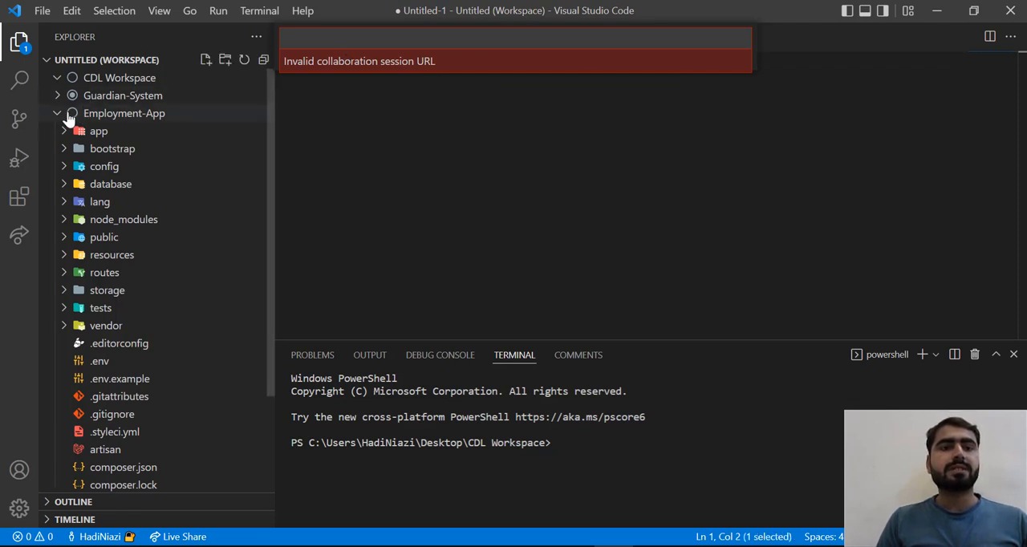
click(123, 112)
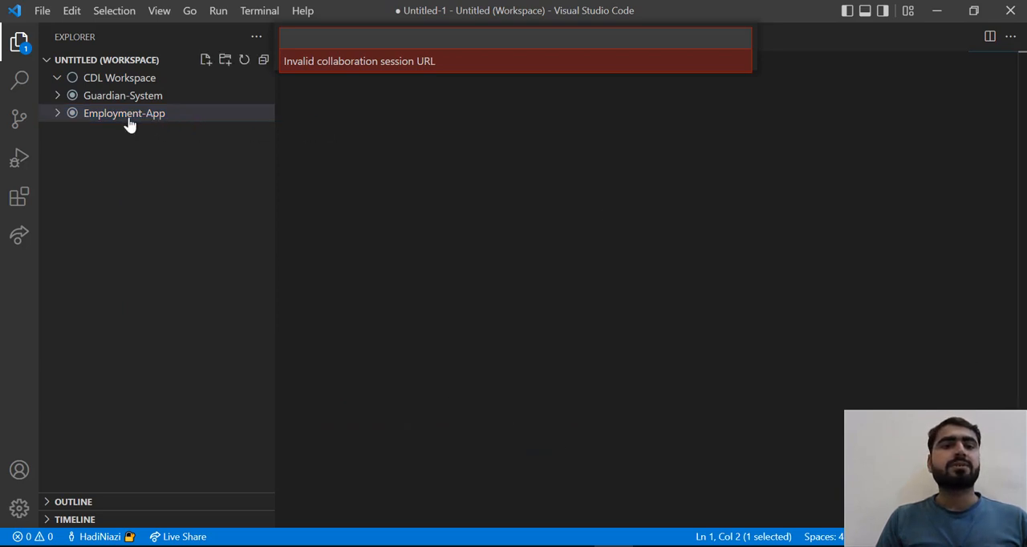
mouse_move(259, 10)
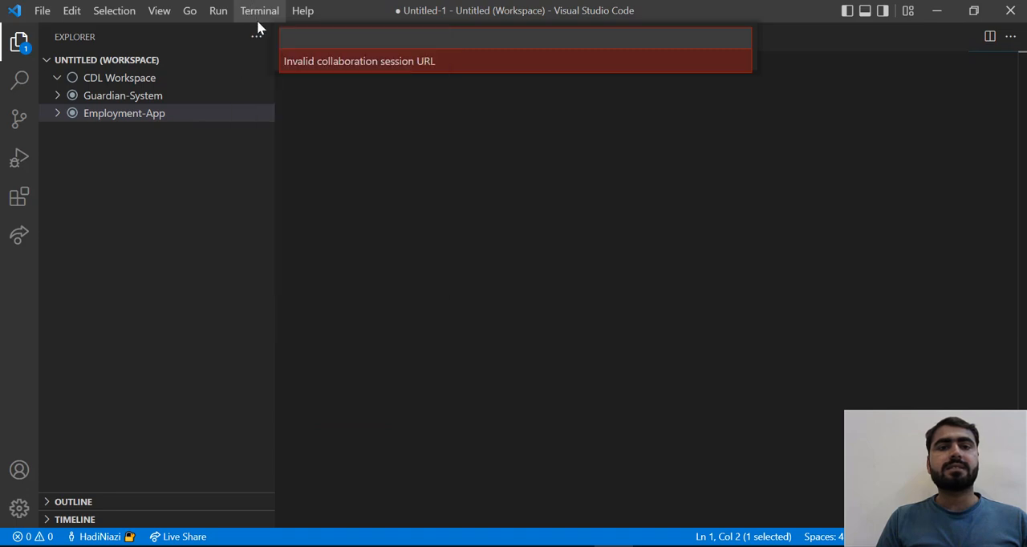
Step: Start new PowerShell terminals, the last one in the Guardian-System folder
click(260, 9)
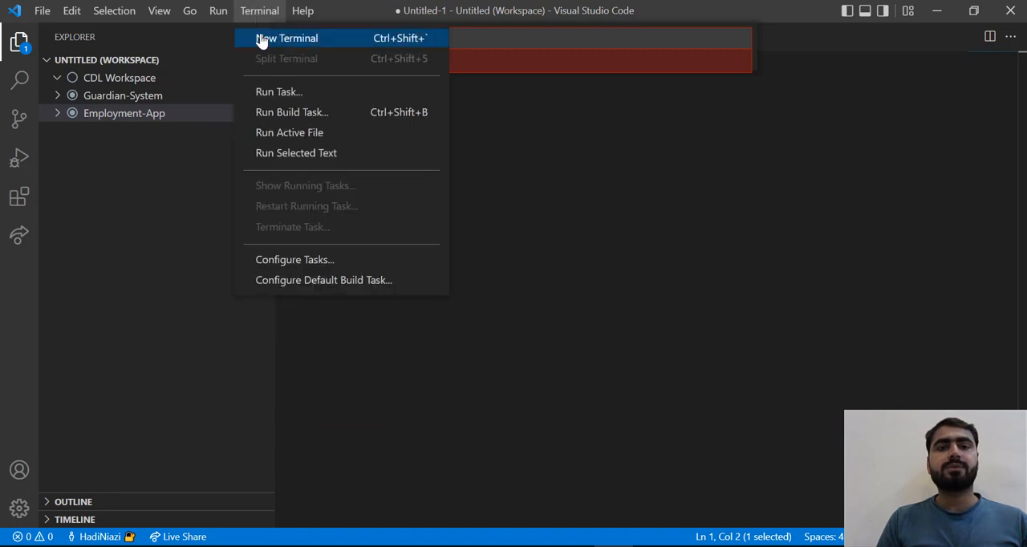
click(286, 37)
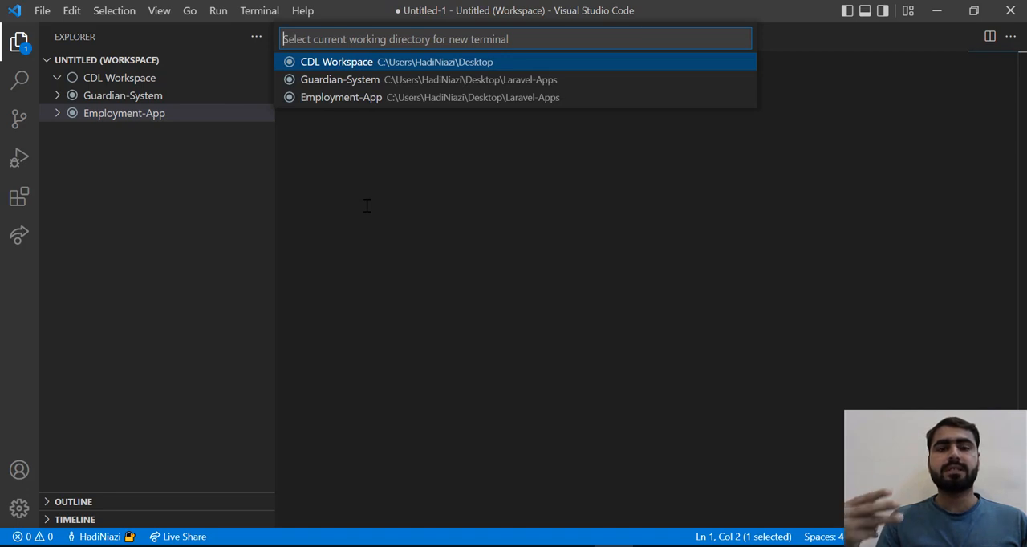
mouse_move(353, 92)
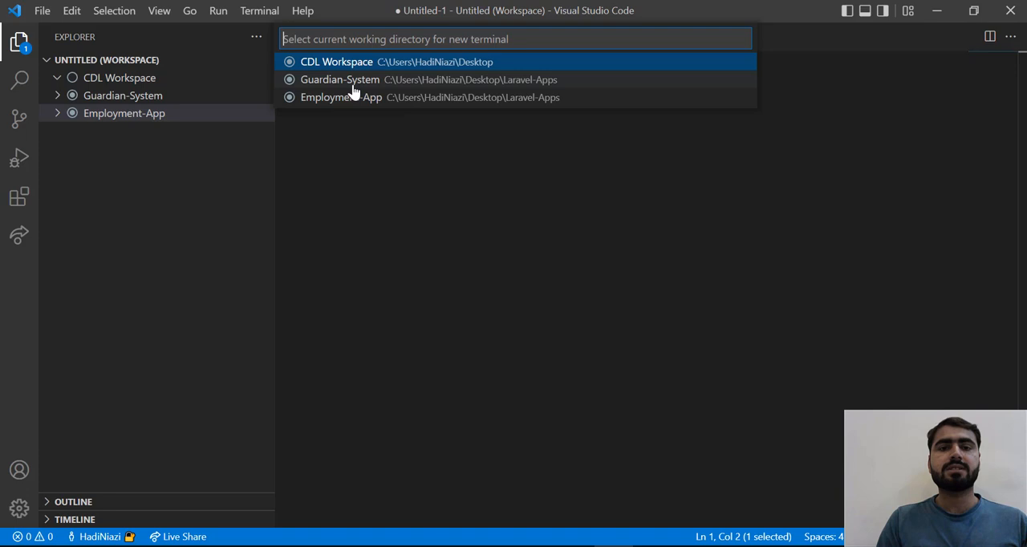
mouse_move(359, 102)
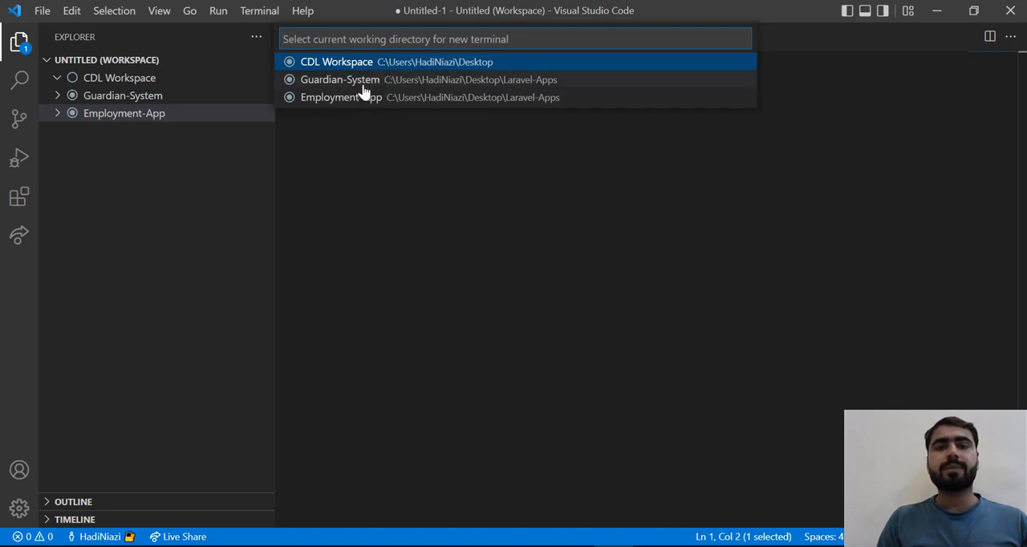
mouse_move(365, 104)
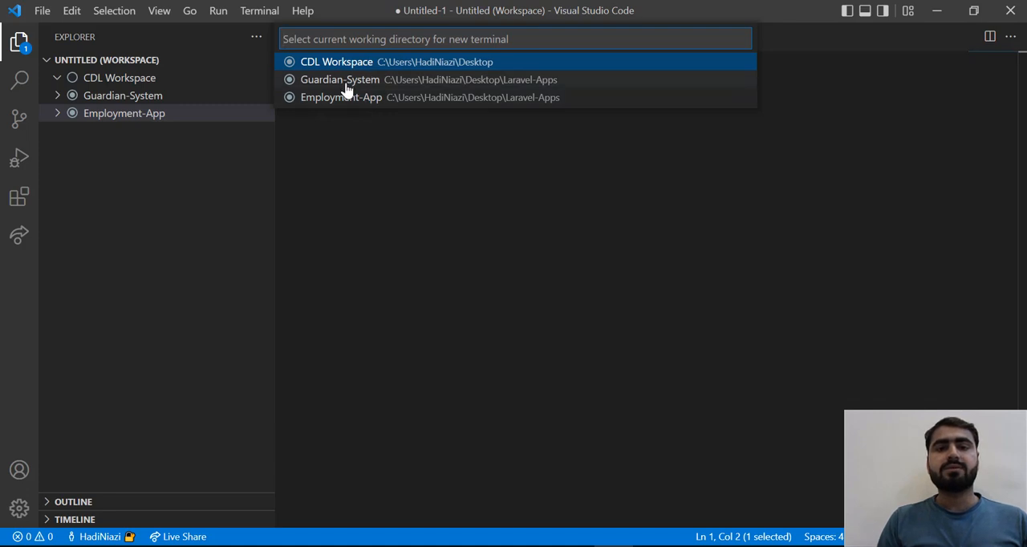
mouse_move(345, 103)
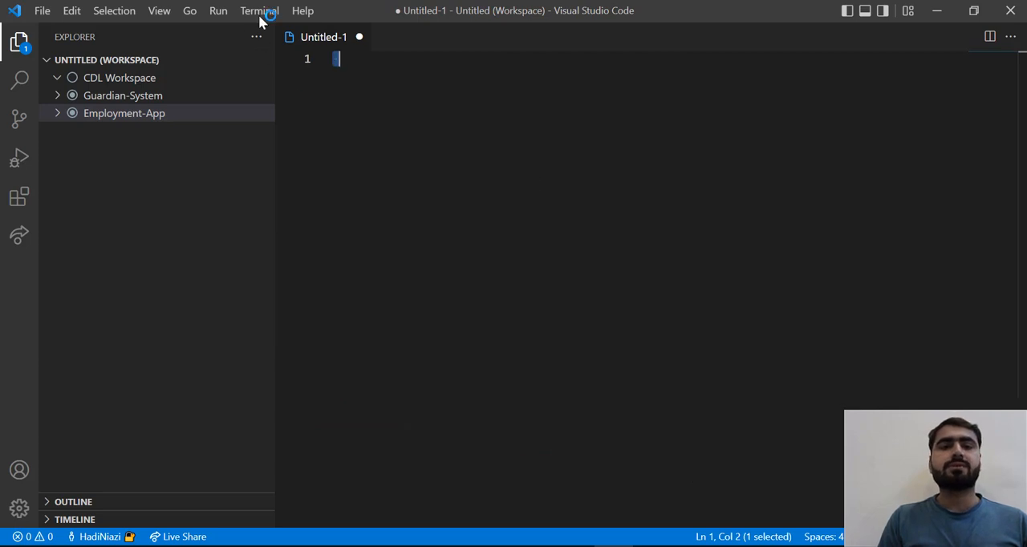
click(259, 9)
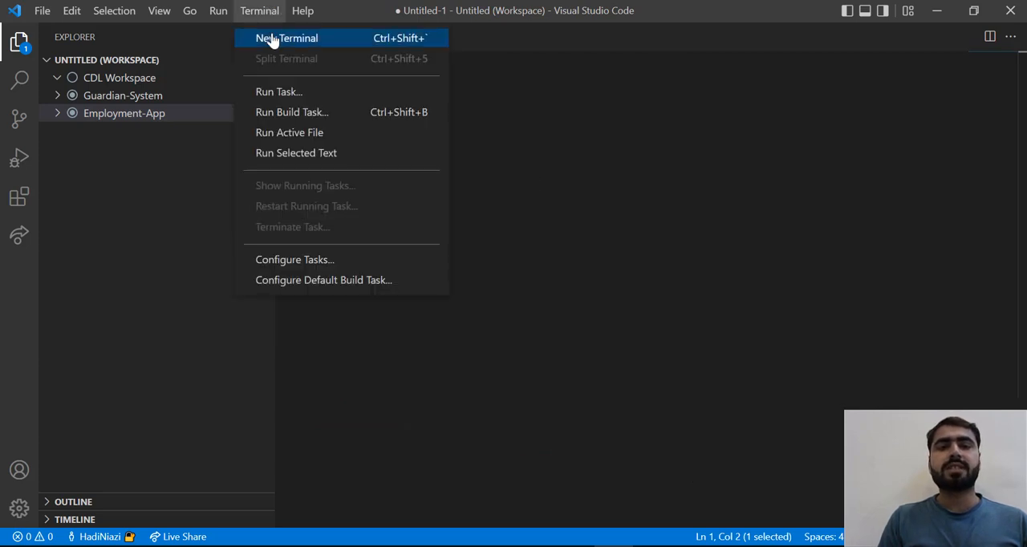
click(285, 36)
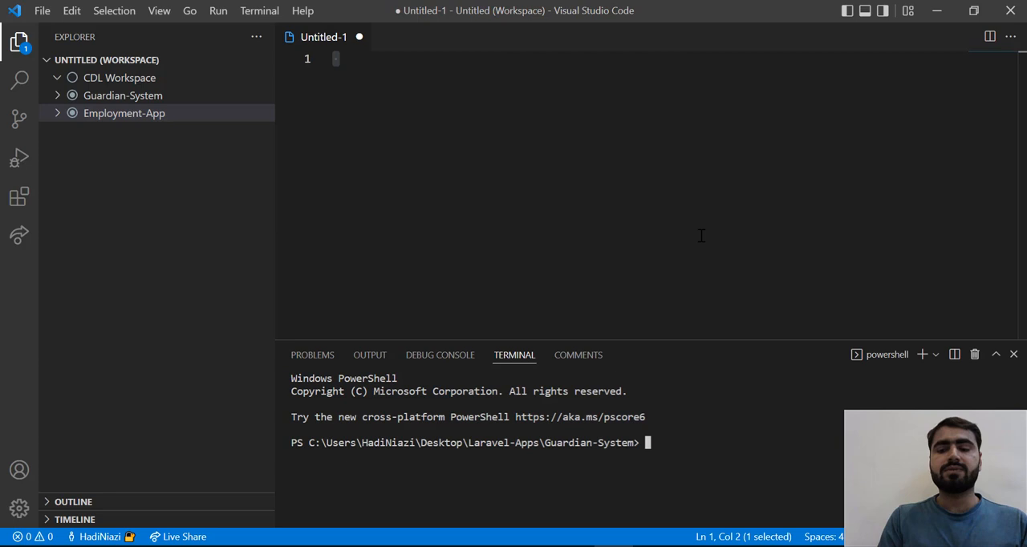
Step: Search for web.php, then close the Untitled editors without saving
key(Ctrl+P)
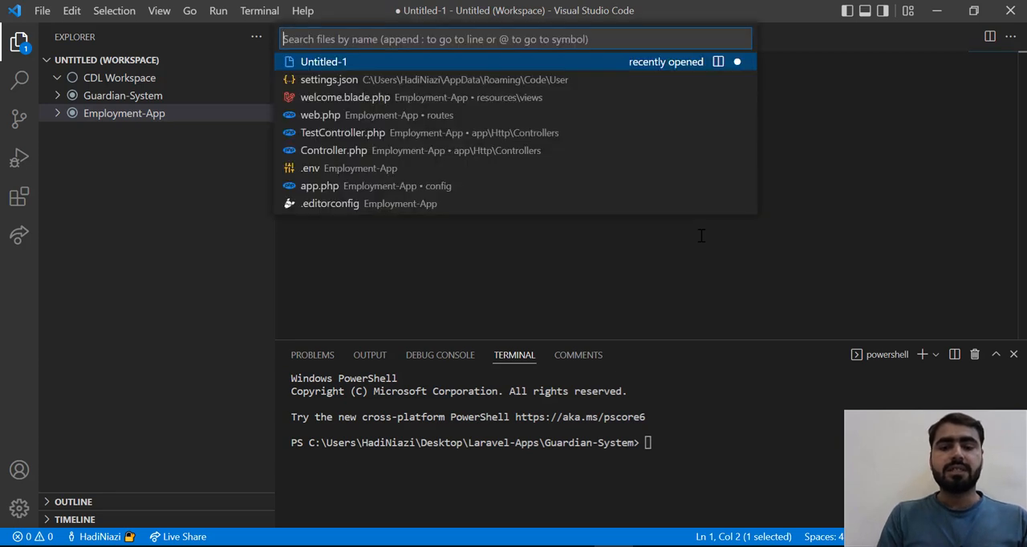
text(web.)
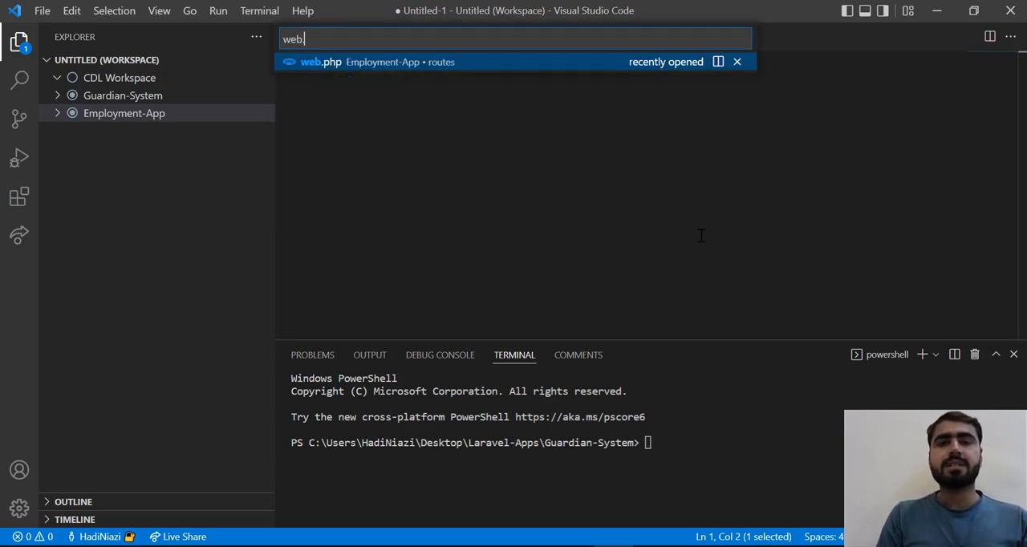
text(php)
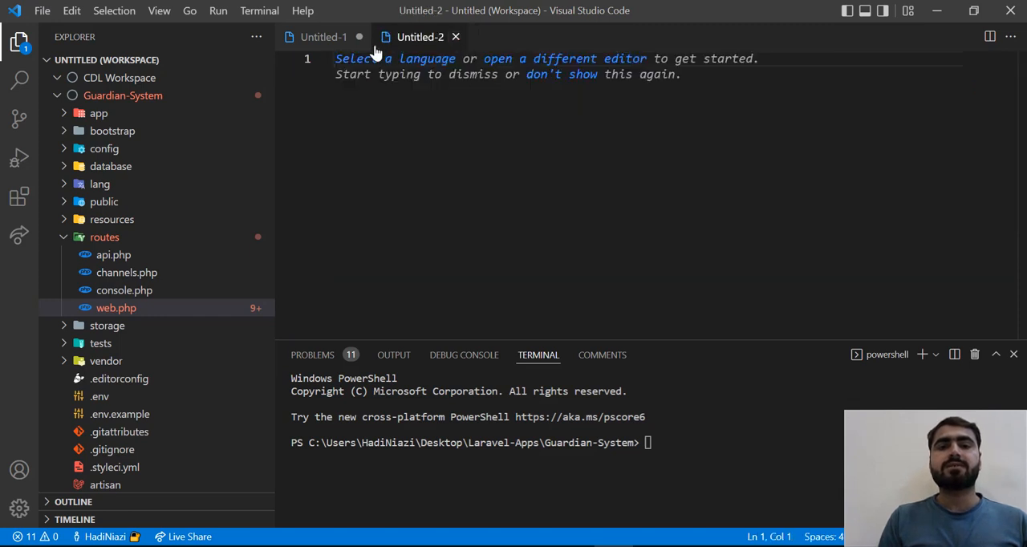
click(359, 36)
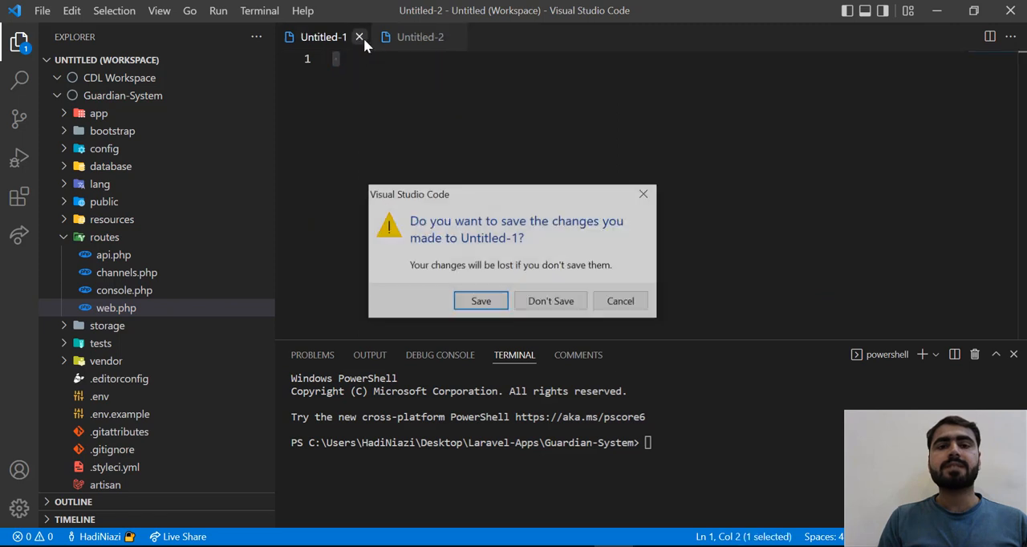
click(619, 300)
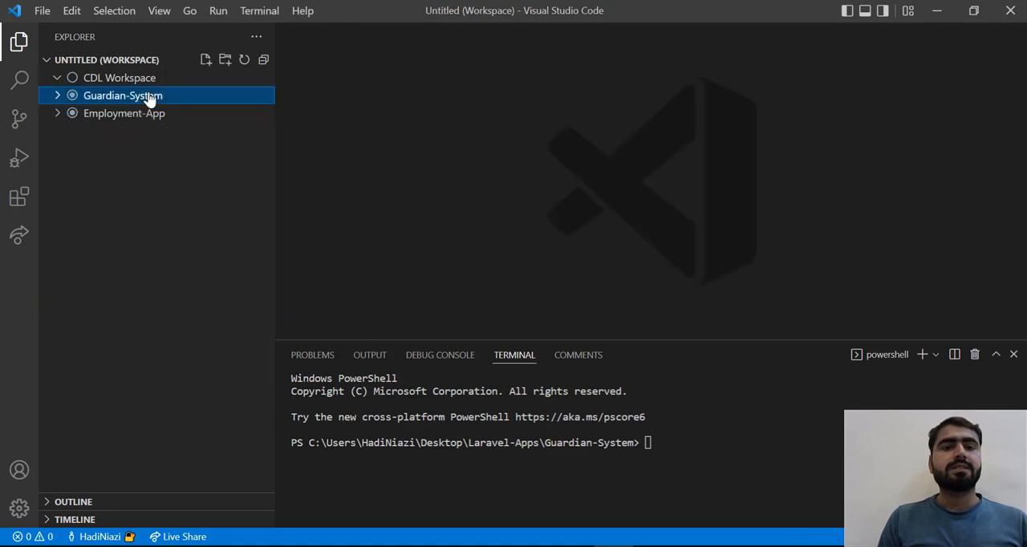
mouse_move(425, 84)
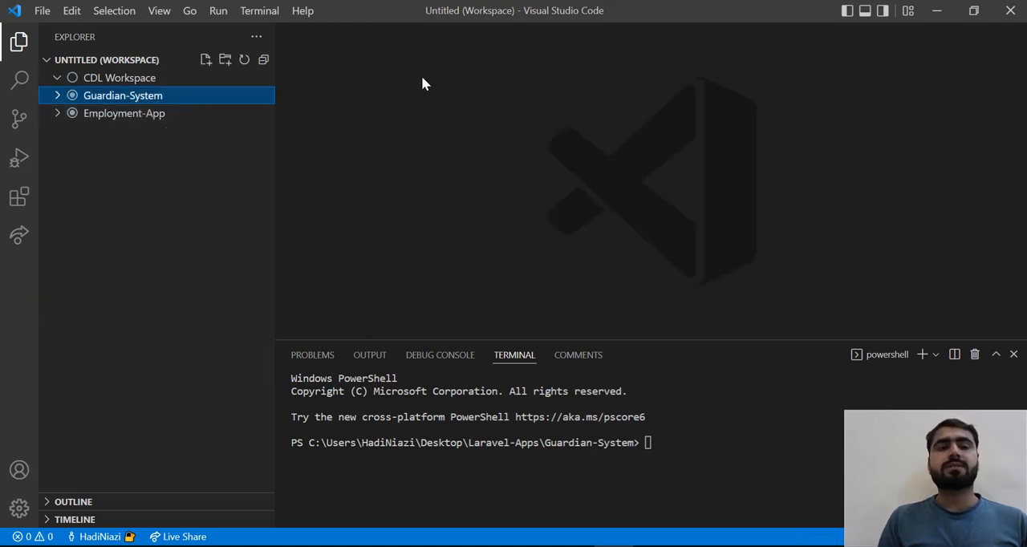
click(118, 77)
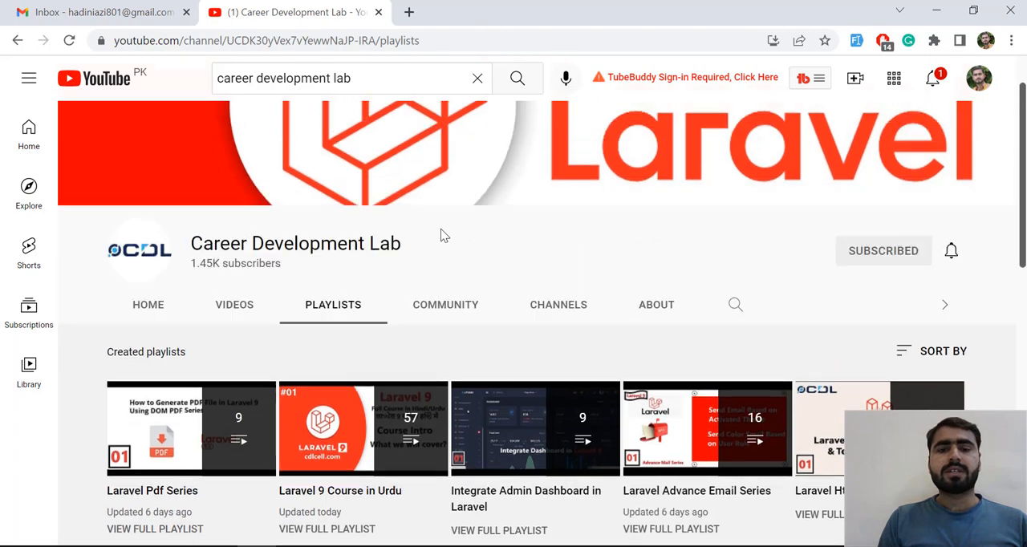
Step: Browse the Career Development Lab channel's Community posts with Laravel tips
scroll(down, 3)
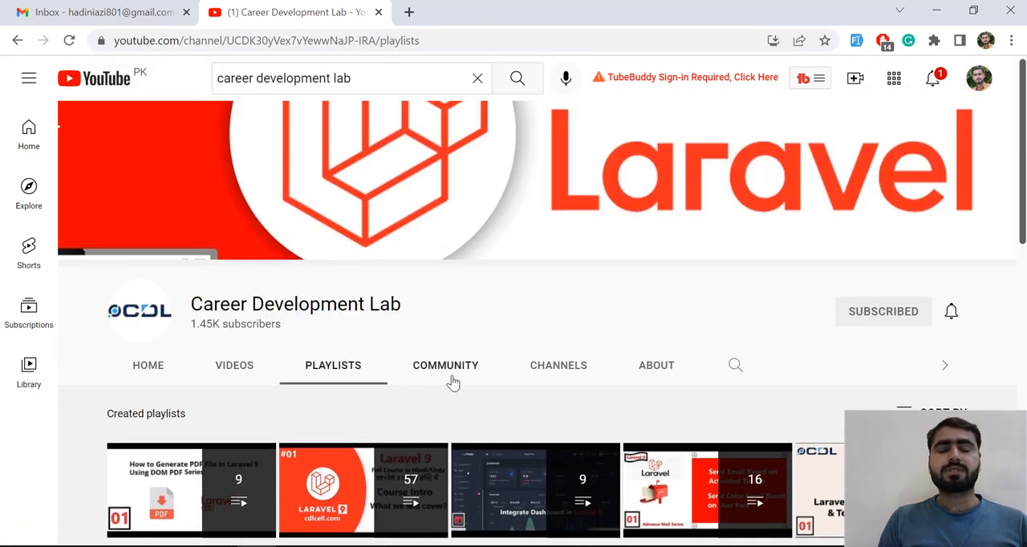
click(446, 365)
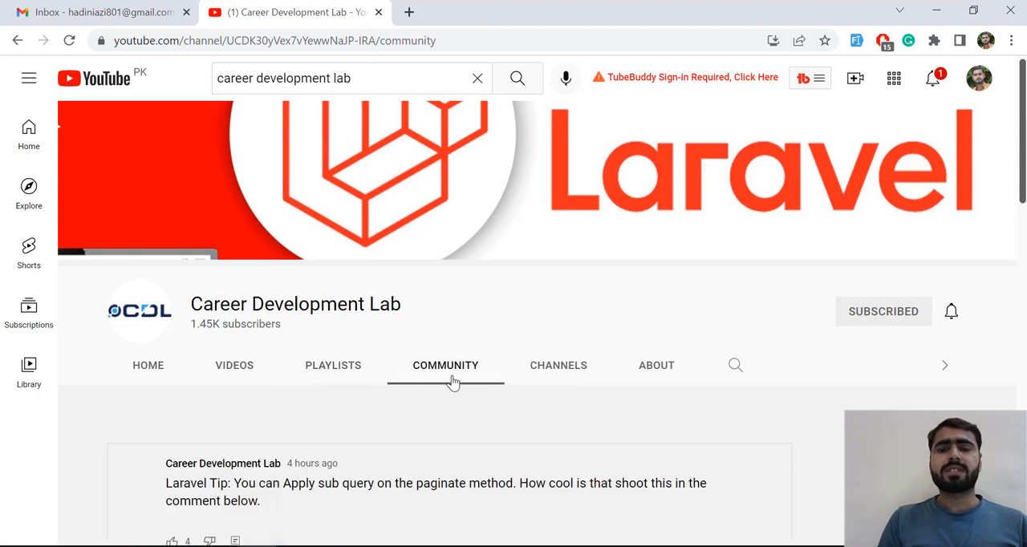
scroll(down, 3)
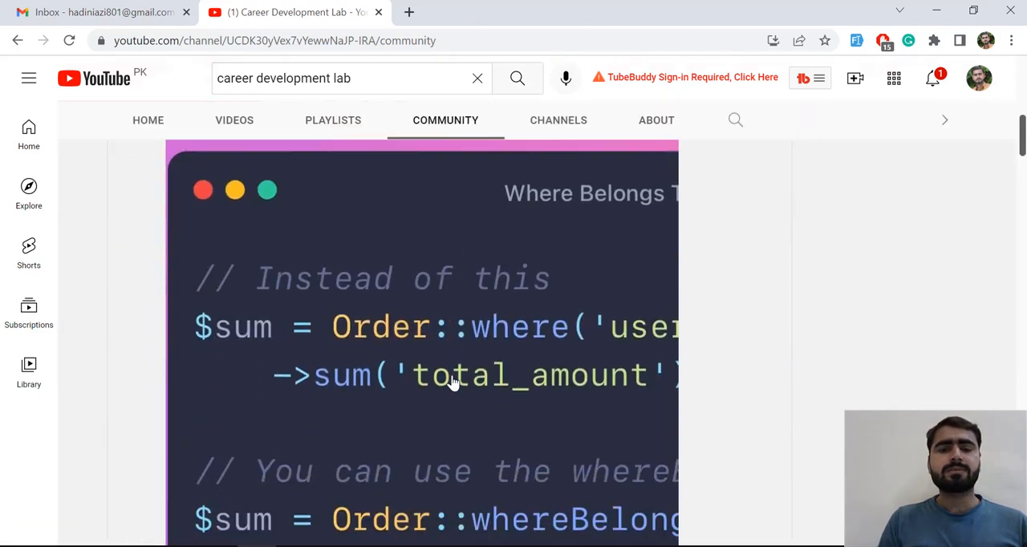
scroll(down, 3)
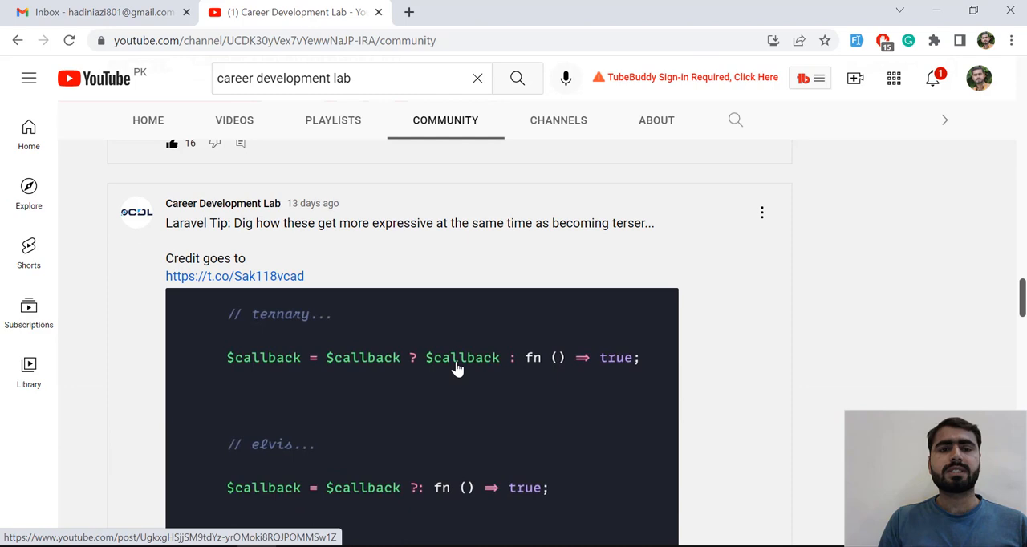
scroll(down, 3)
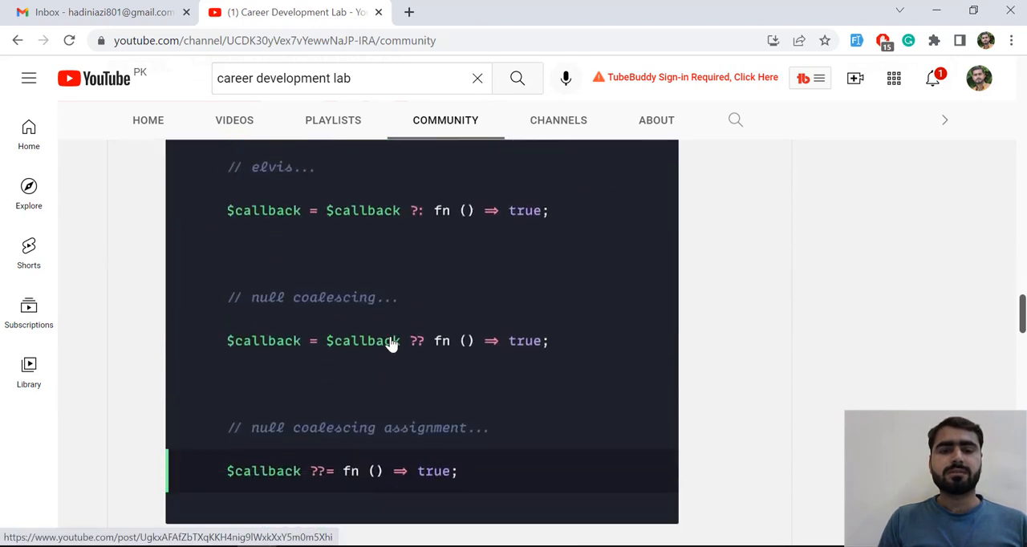
scroll(down, 3)
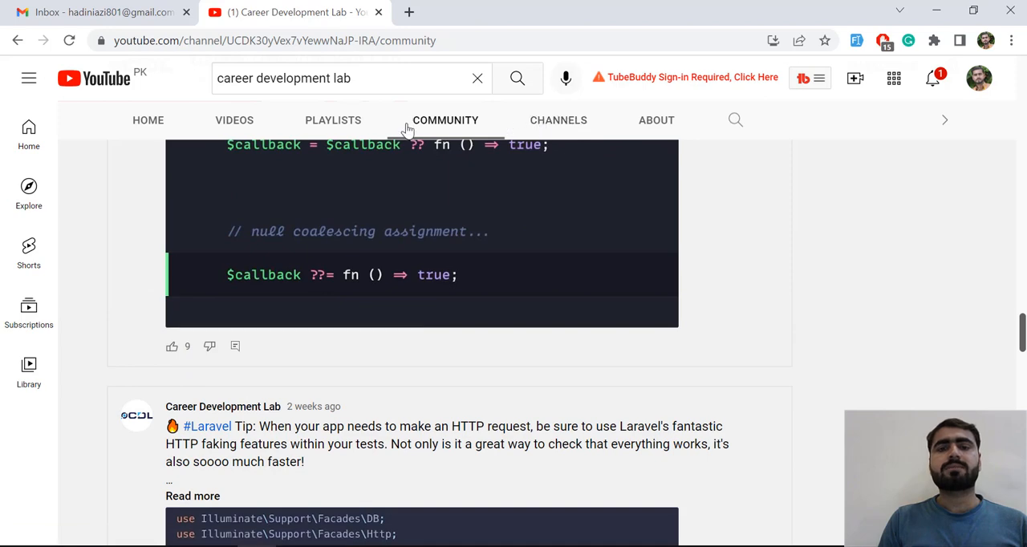